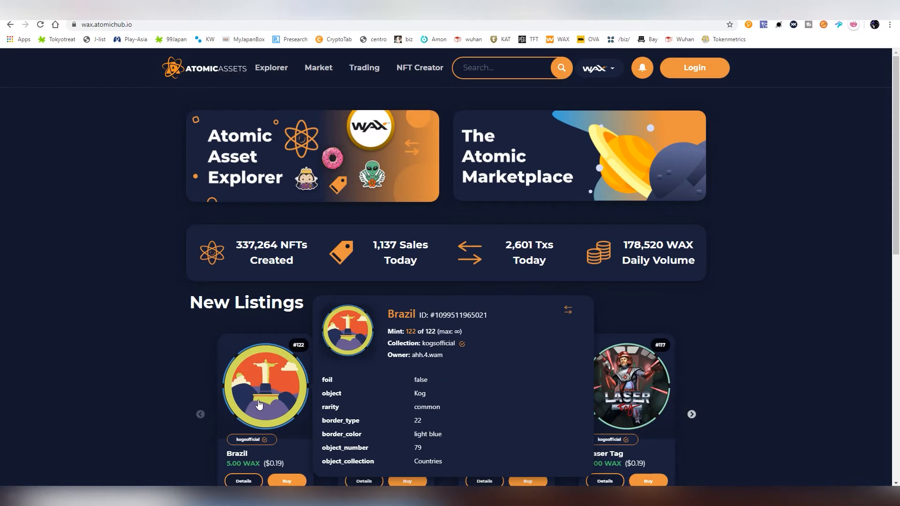
pyautogui.moveTo(744, 248)
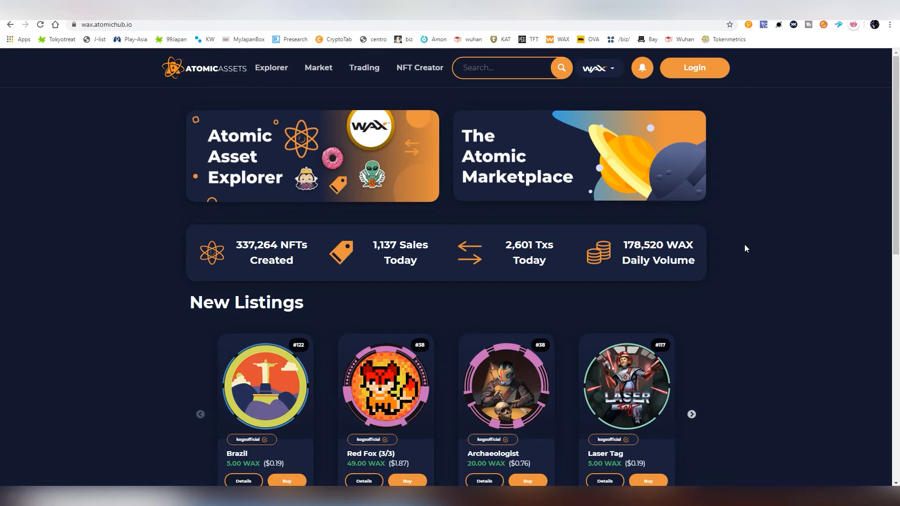
pyautogui.moveTo(178, 74)
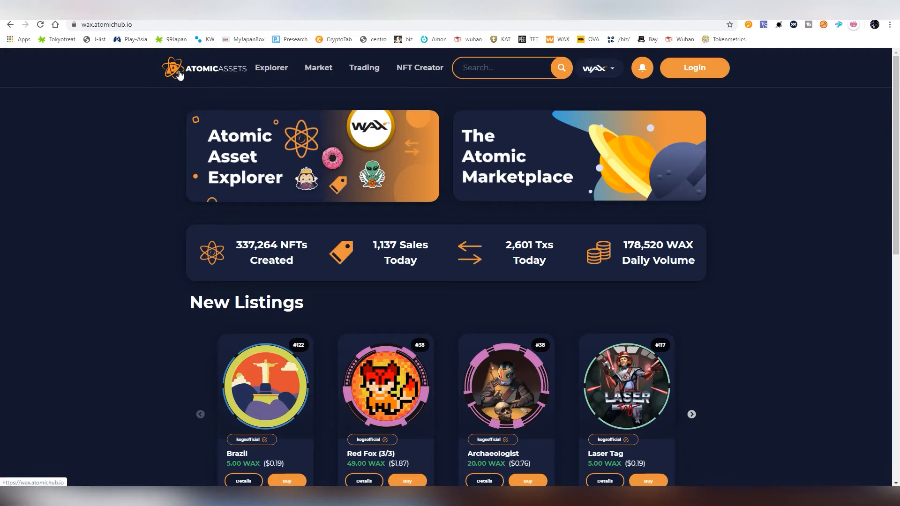
pyautogui.moveTo(250, 109)
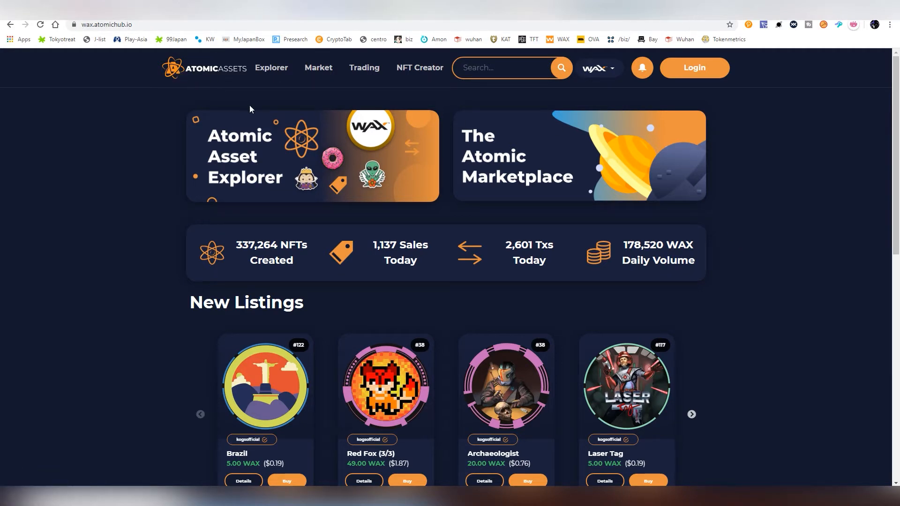
pyautogui.moveTo(309, 94)
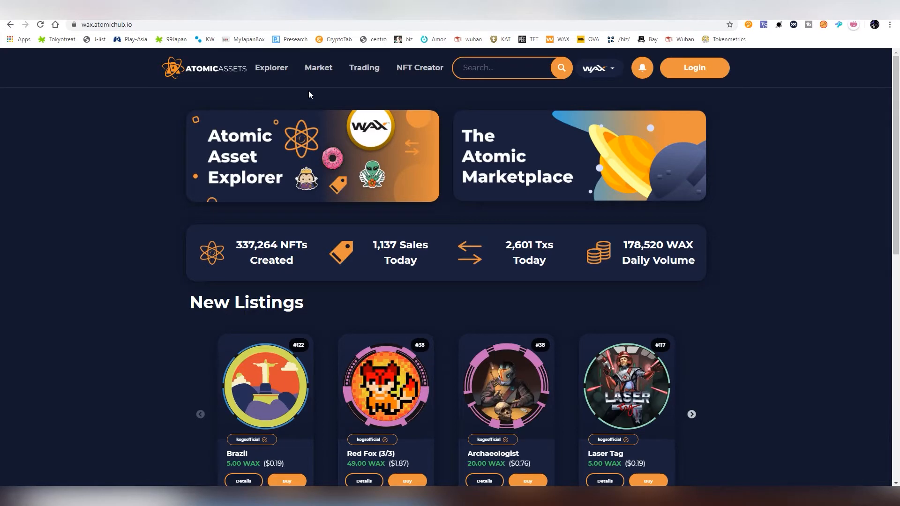
# Log in with WAX Cloud Wallet and approve sharing the account name.
pyautogui.click(692, 67)
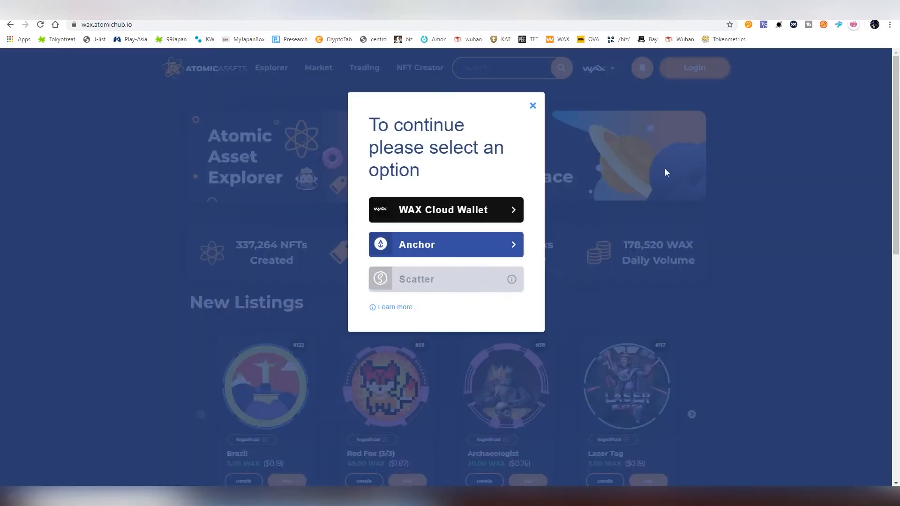
pyautogui.click(445, 243)
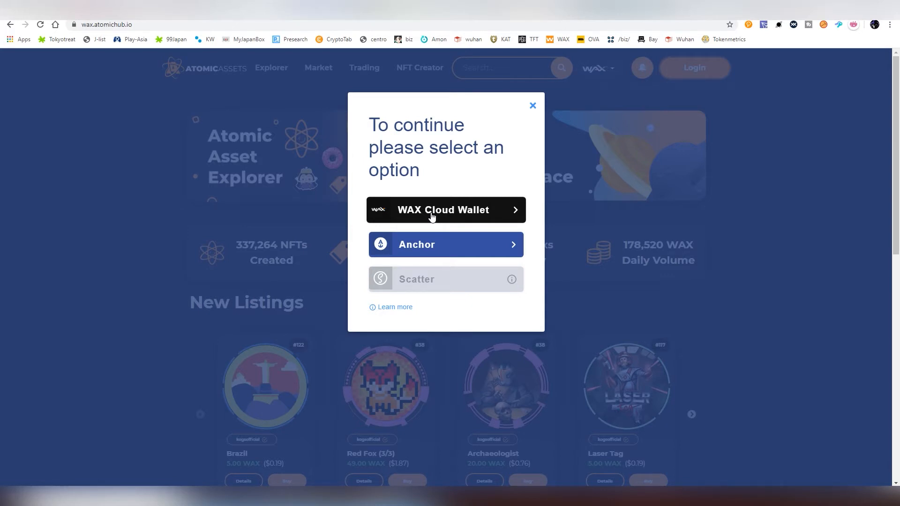
pyautogui.click(445, 210)
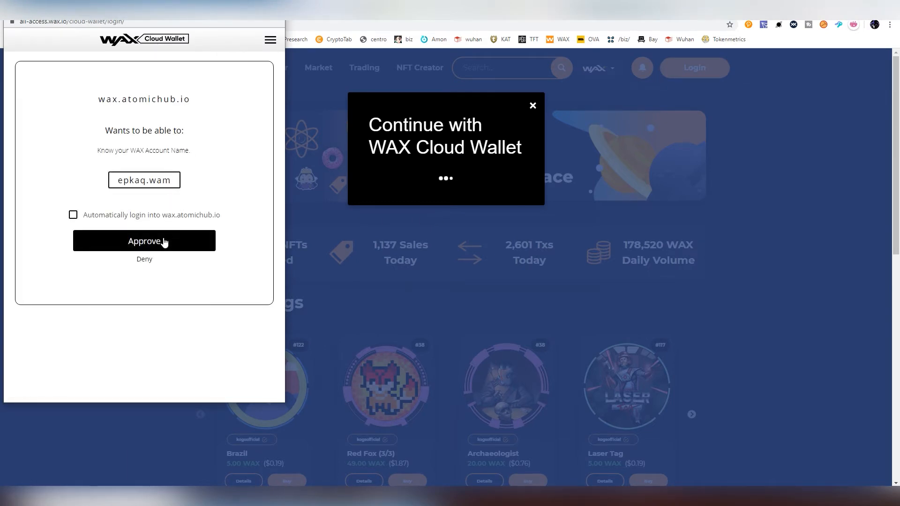
pyautogui.click(144, 240)
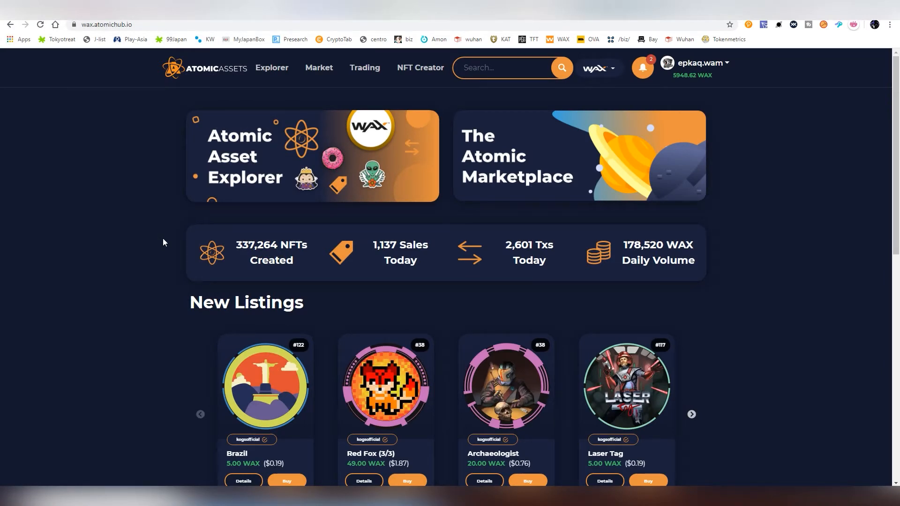
pyautogui.moveTo(688, 69)
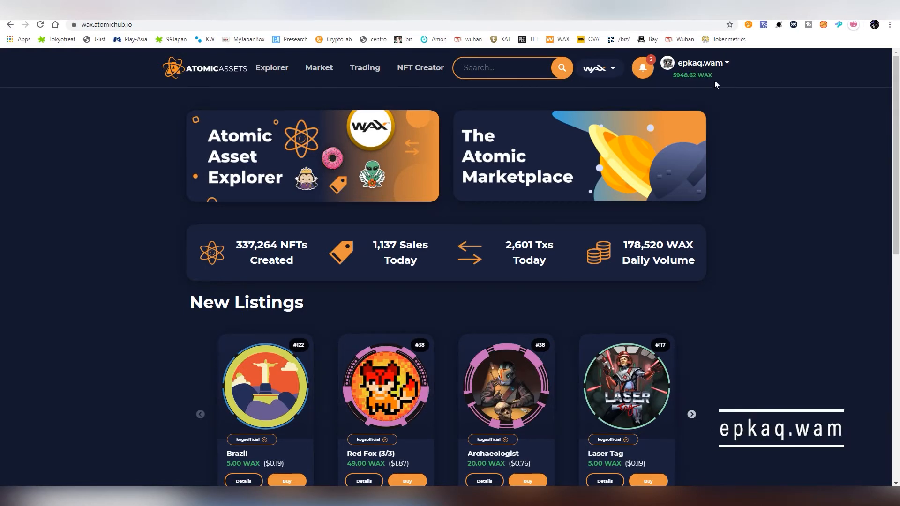
pyautogui.moveTo(699, 91)
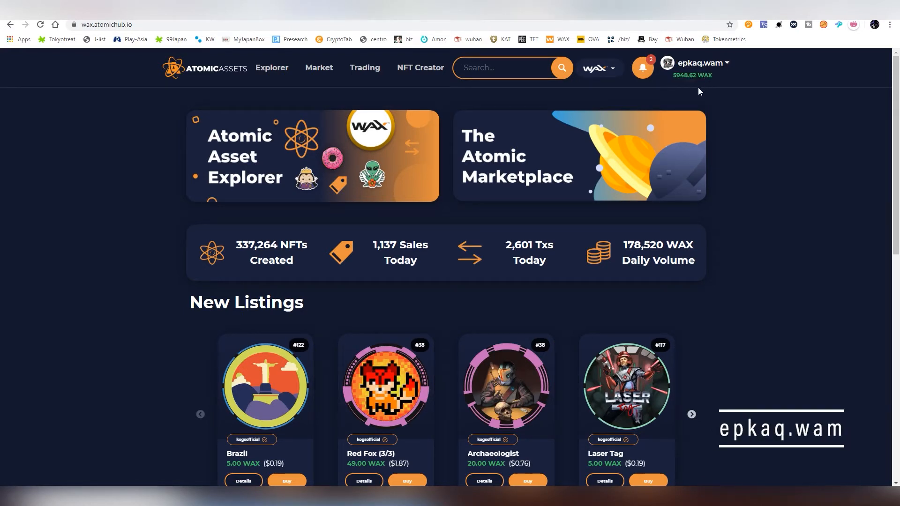
# Go to the NFT Creator page showing My Collections.
pyautogui.click(419, 67)
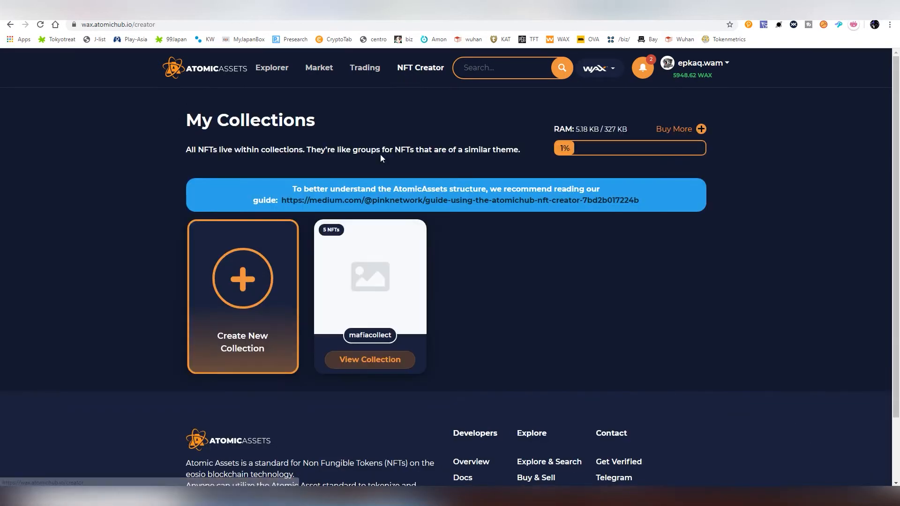
pyautogui.moveTo(376, 164)
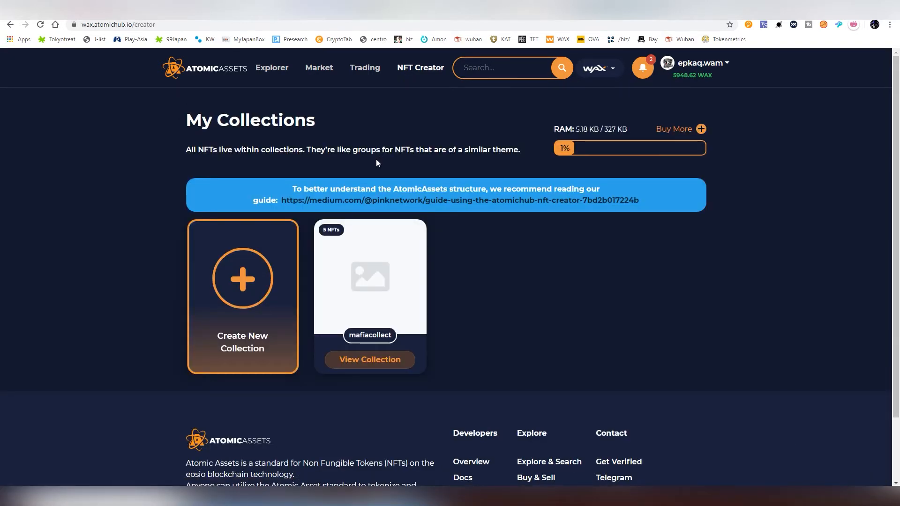
pyautogui.moveTo(320, 187)
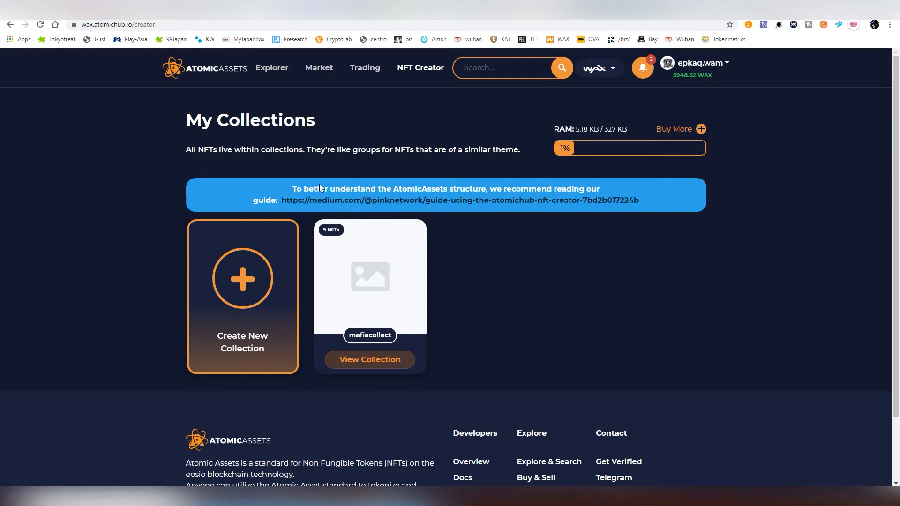
pyautogui.moveTo(242, 279)
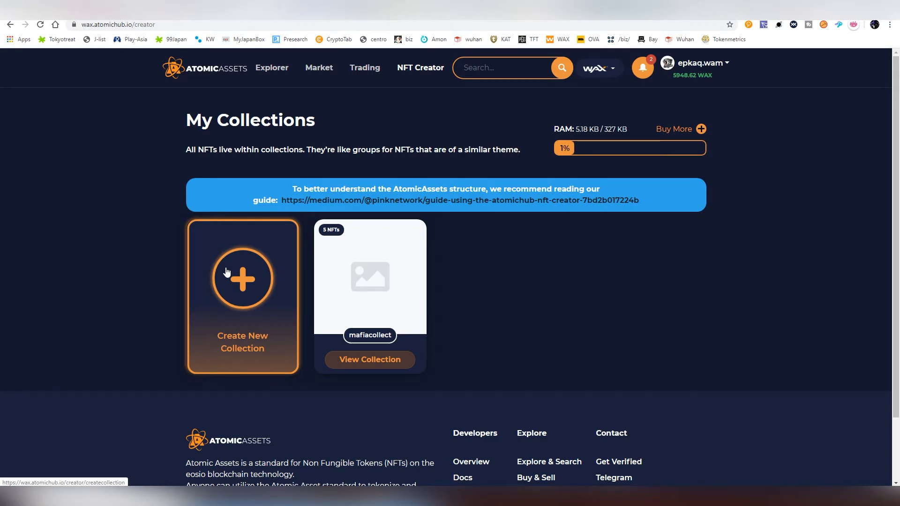
pyautogui.moveTo(240, 264)
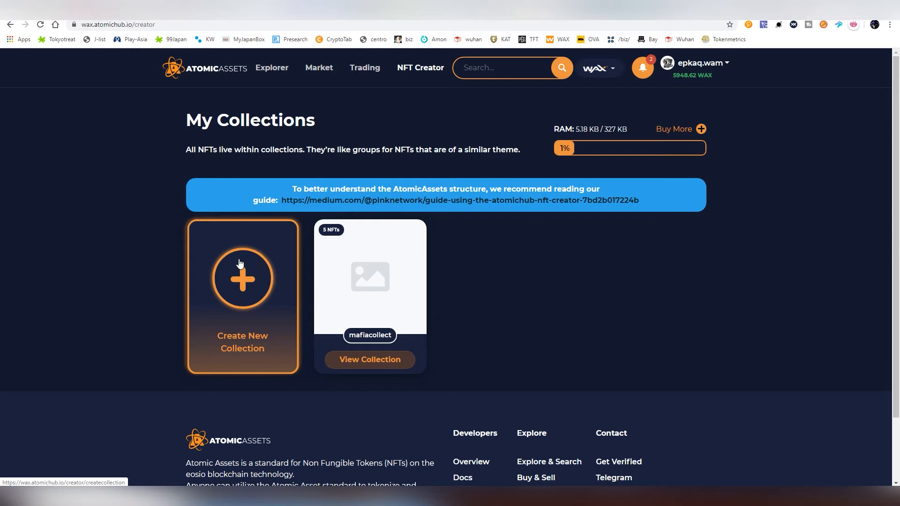
# Start a new collection named 'liteligertes' with display name 'LiteLiger Testing'.
pyautogui.click(242, 279)
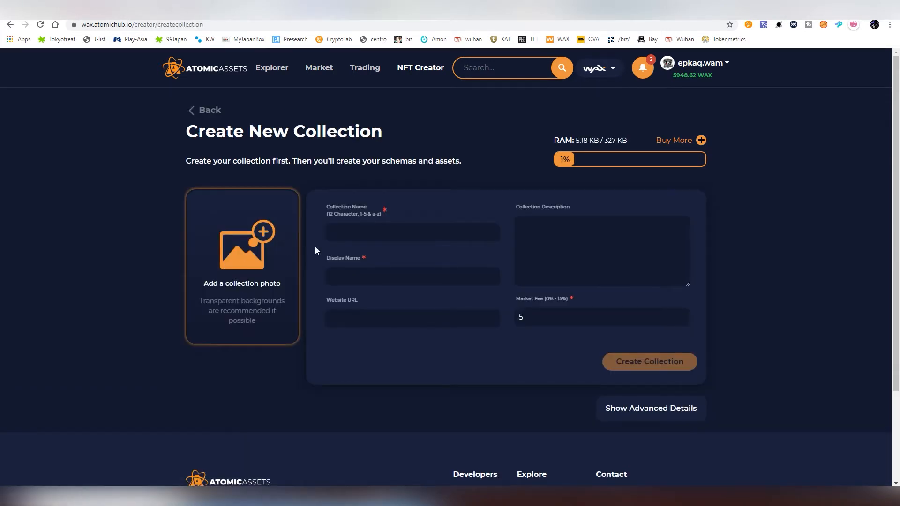
pyautogui.click(412, 232)
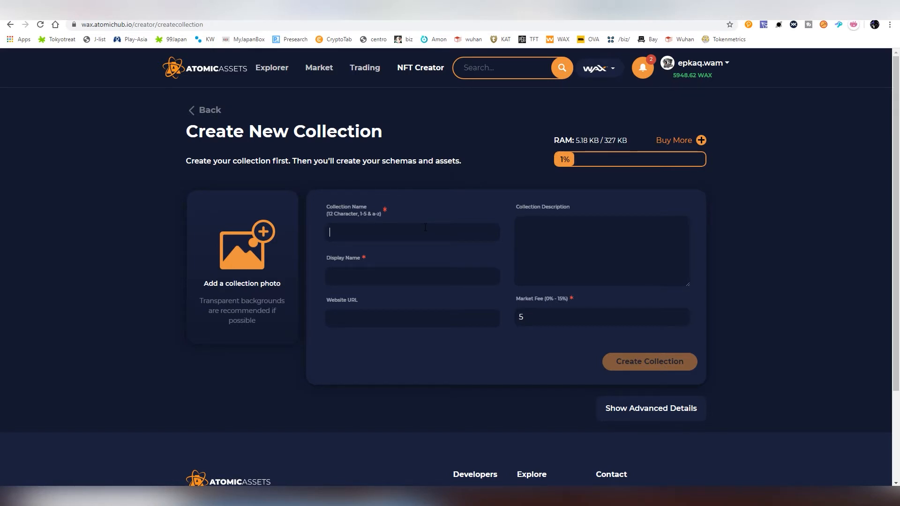
pyautogui.write('lite')
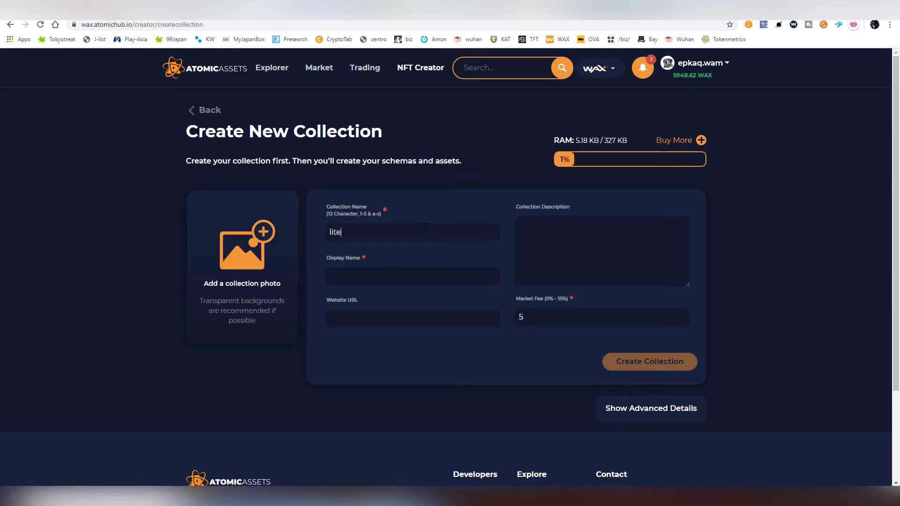
pyautogui.write('ligertes')
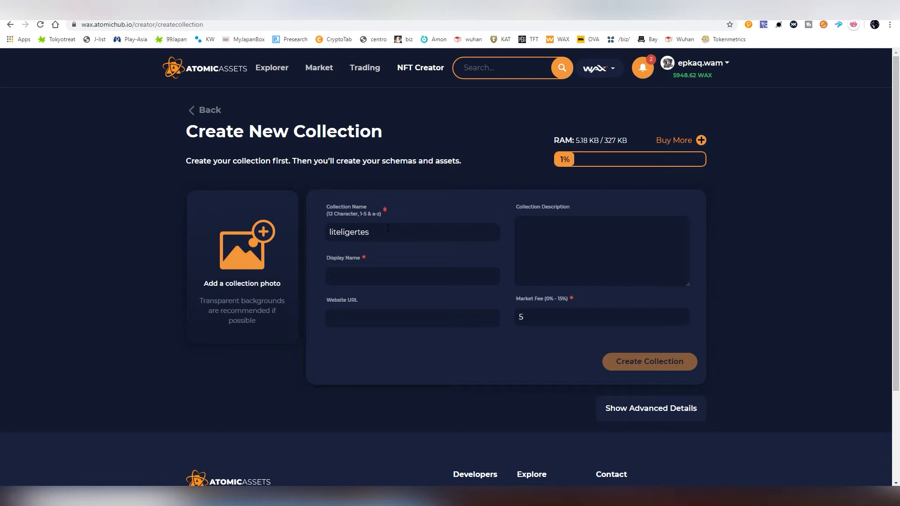
pyautogui.moveTo(417, 252)
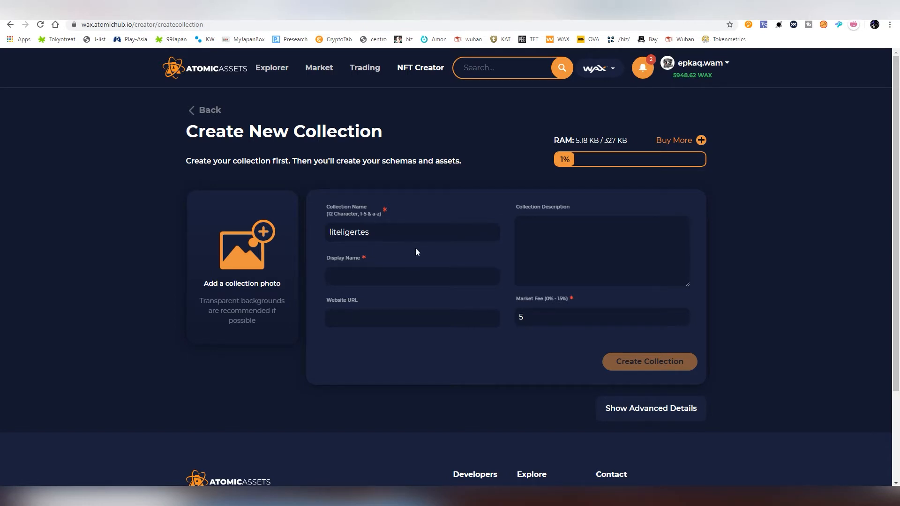
pyautogui.click(411, 276)
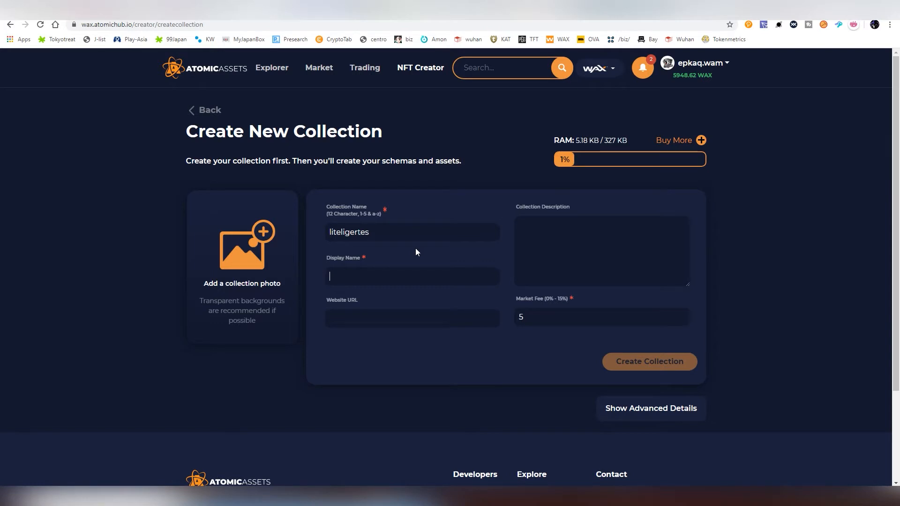
pyautogui.write('LiteL.')
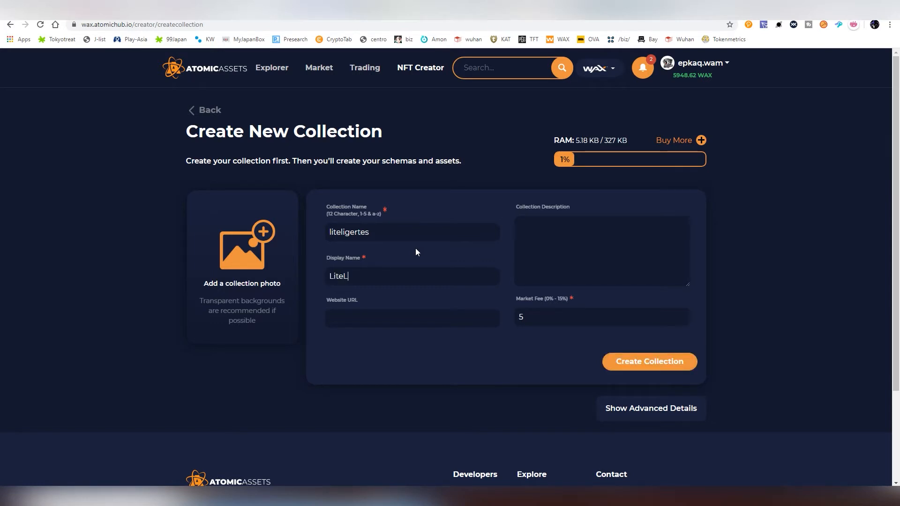
pyautogui.write('iger Testing')
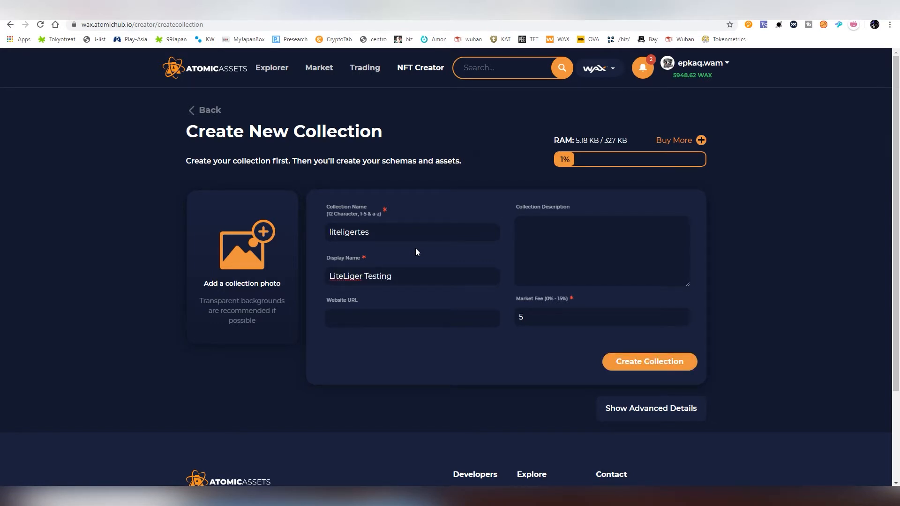
pyautogui.moveTo(148, 56)
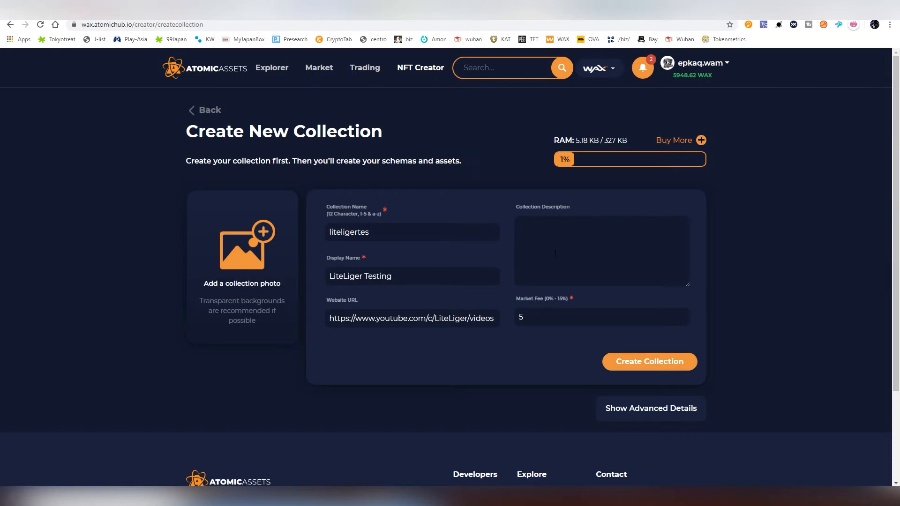
# Enter a testing description about NFTs under the WAX blockchain.
pyautogui.write('This is a testing of a')
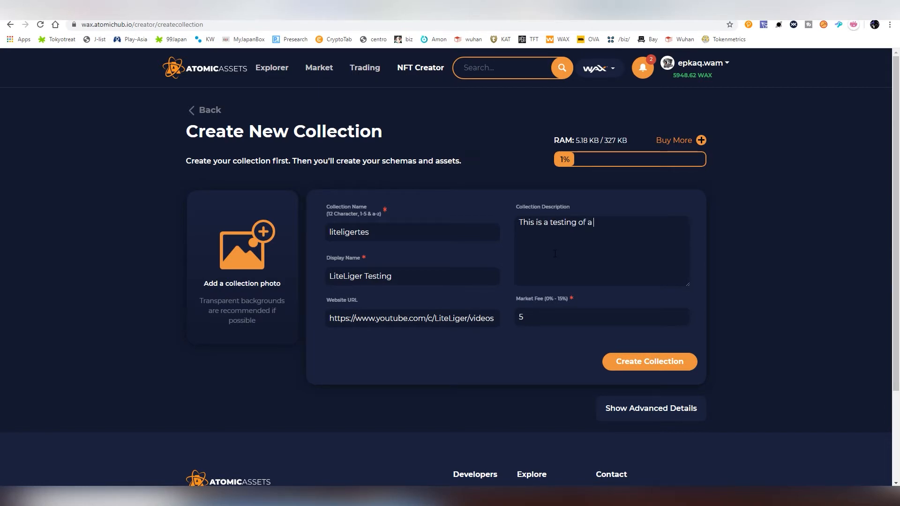
pyautogui.write("NFT's")
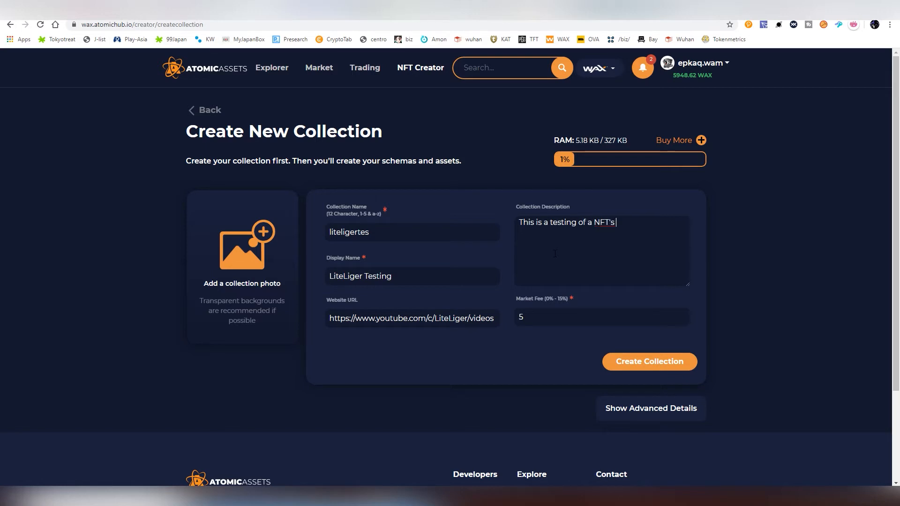
pyautogui.write('under WAX blockc')
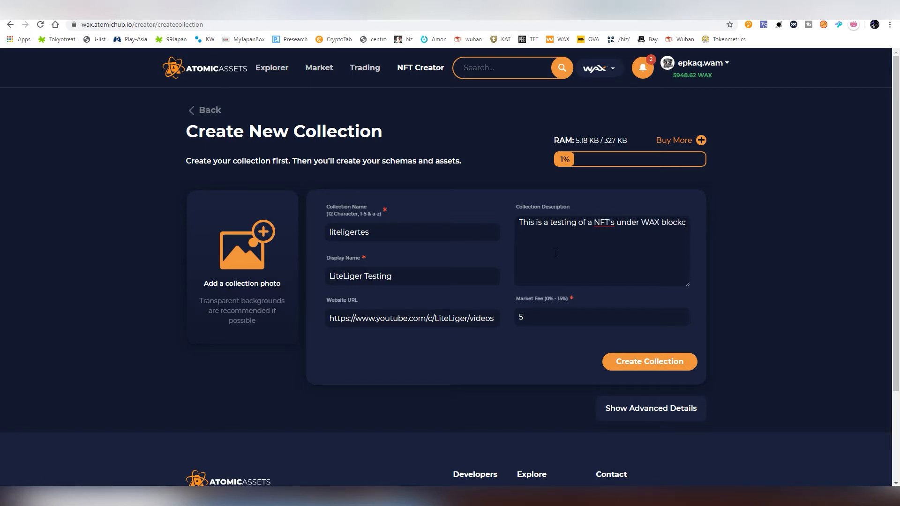
pyautogui.write('chain, ignroe')
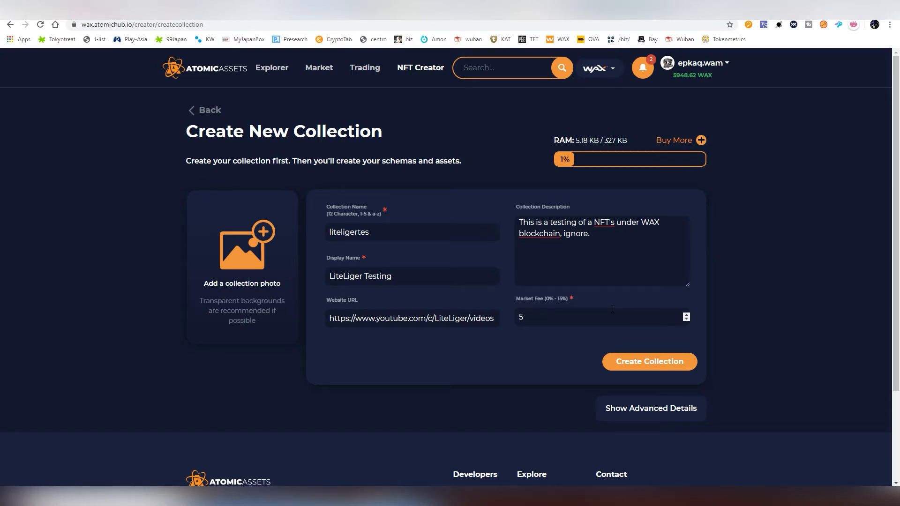
# Change the market fee from 5 to 1 and add the LigerCash collection photo.
pyautogui.click(574, 317)
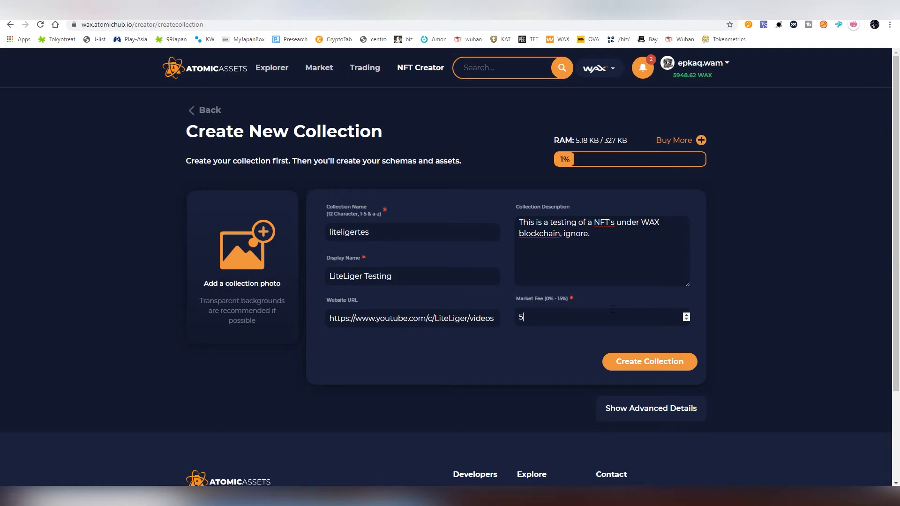
pyautogui.press('Backspace')
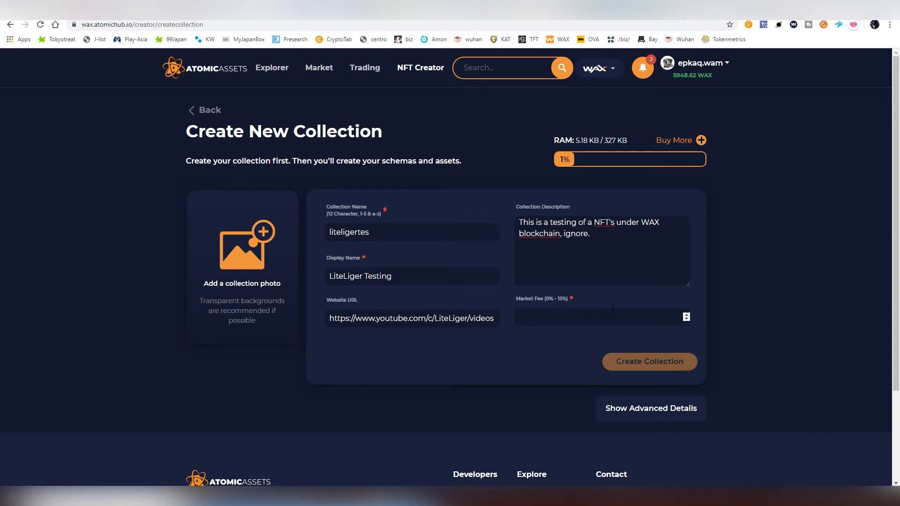
pyautogui.click(596, 317)
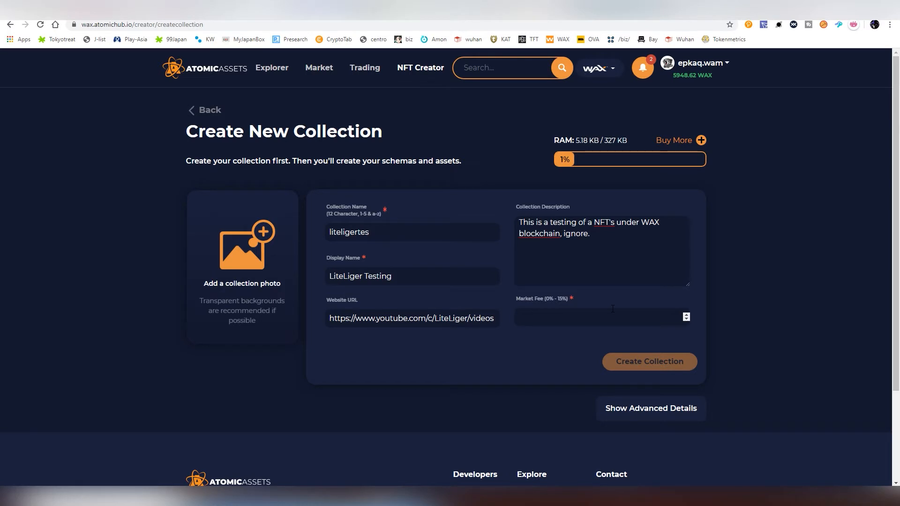
pyautogui.click(596, 317)
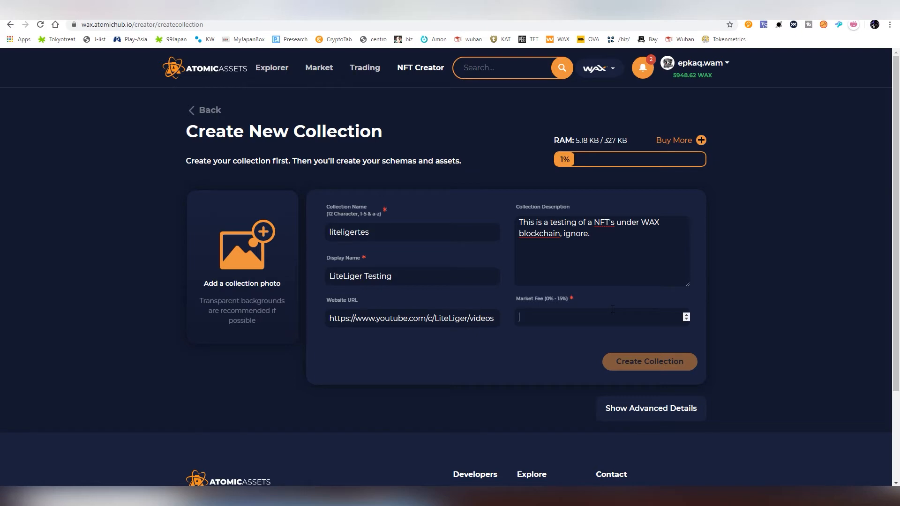
pyautogui.write('1')
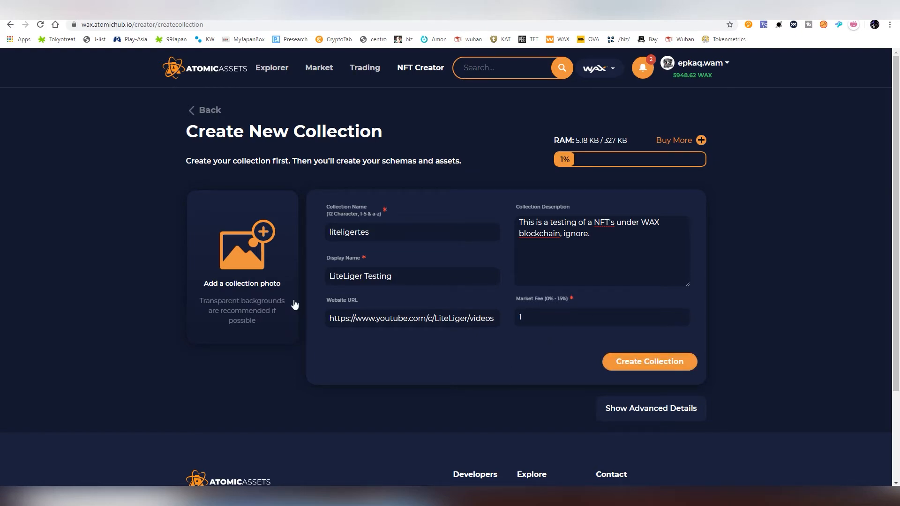
pyautogui.click(241, 243)
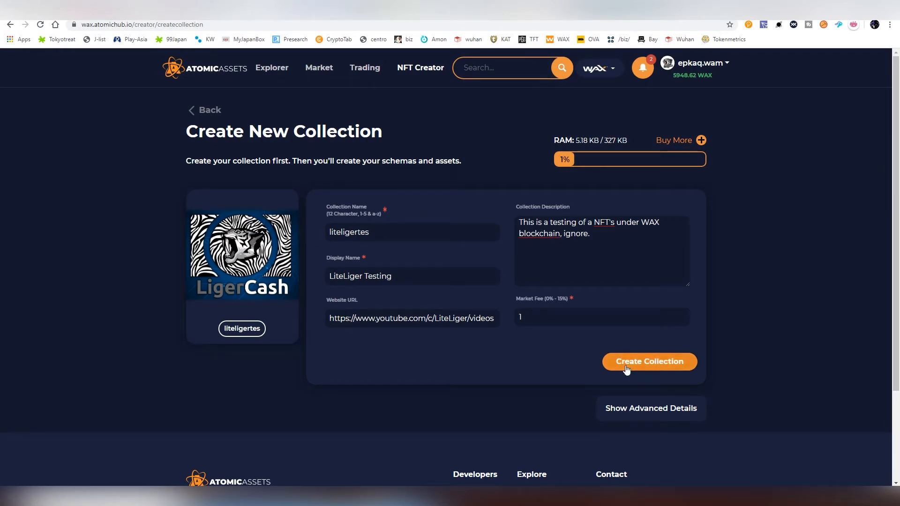
# Expand advanced details, leaving epkaq.wam as the only authorized account.
pyautogui.click(649, 408)
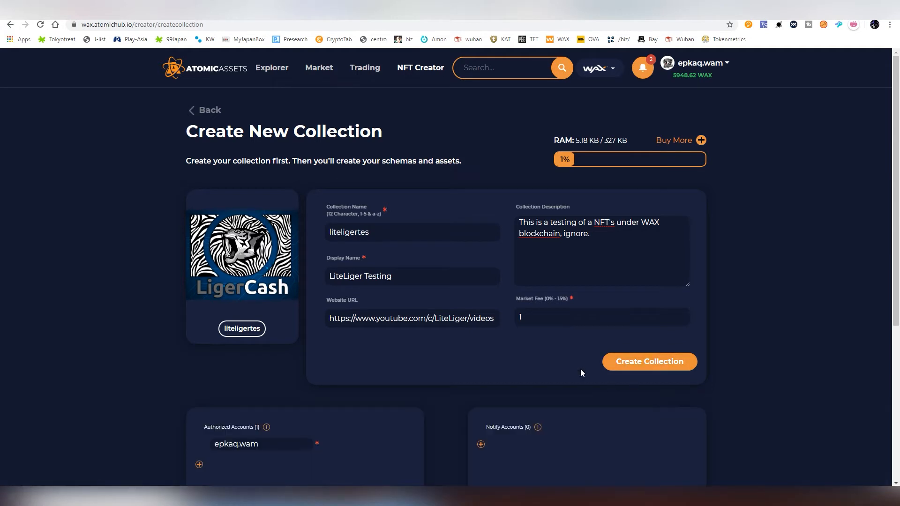
pyautogui.scroll(-3)
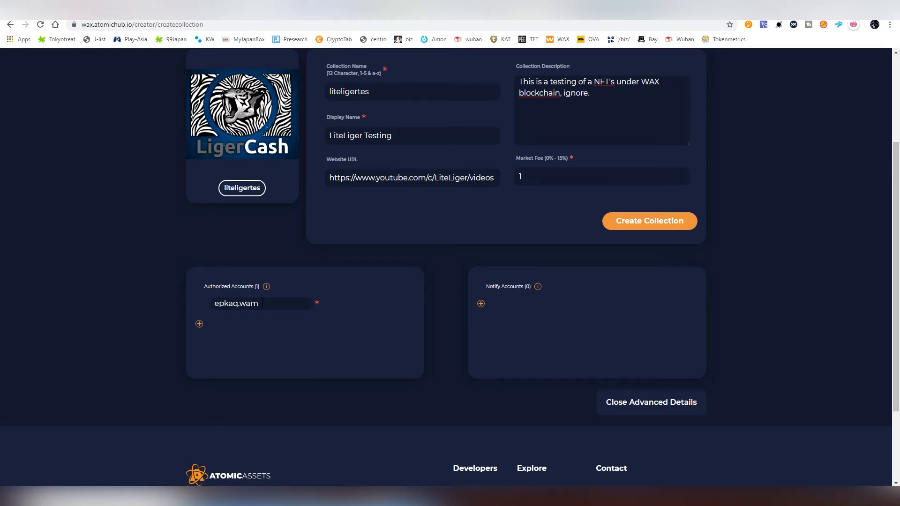
pyautogui.click(199, 324)
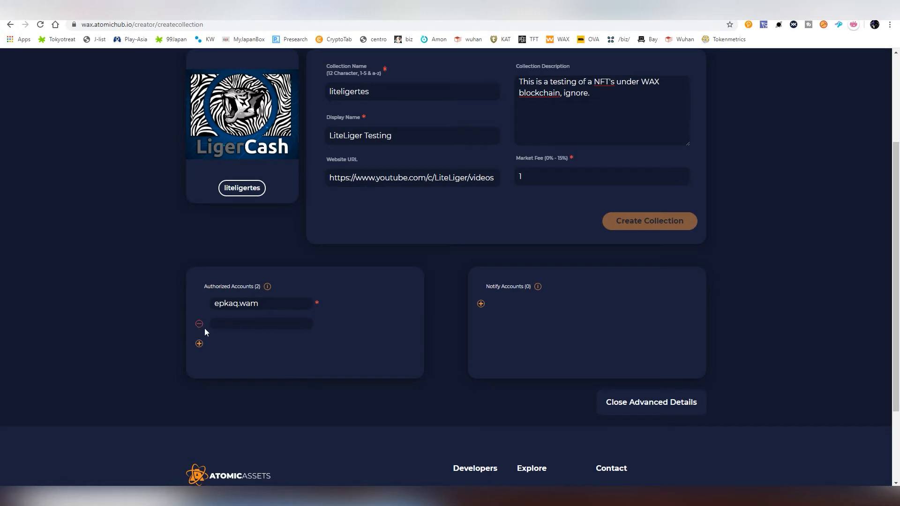
pyautogui.click(199, 324)
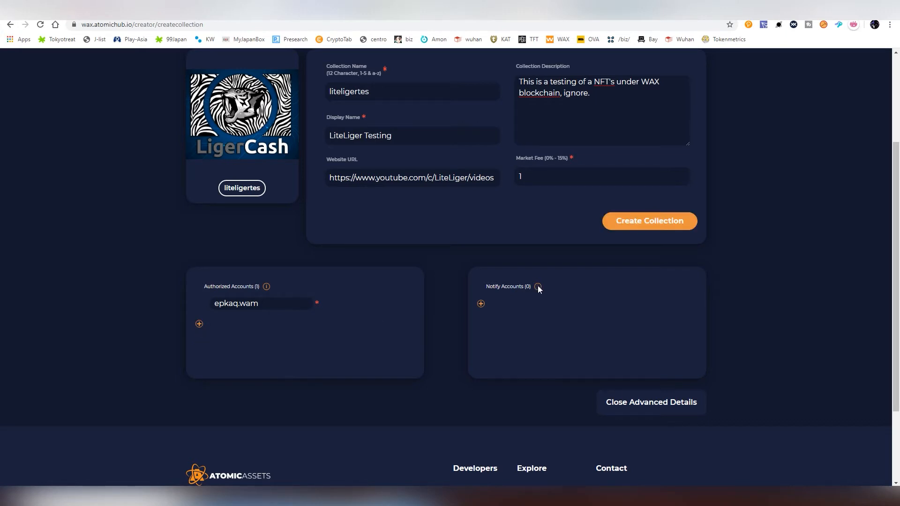
pyautogui.moveTo(614, 224)
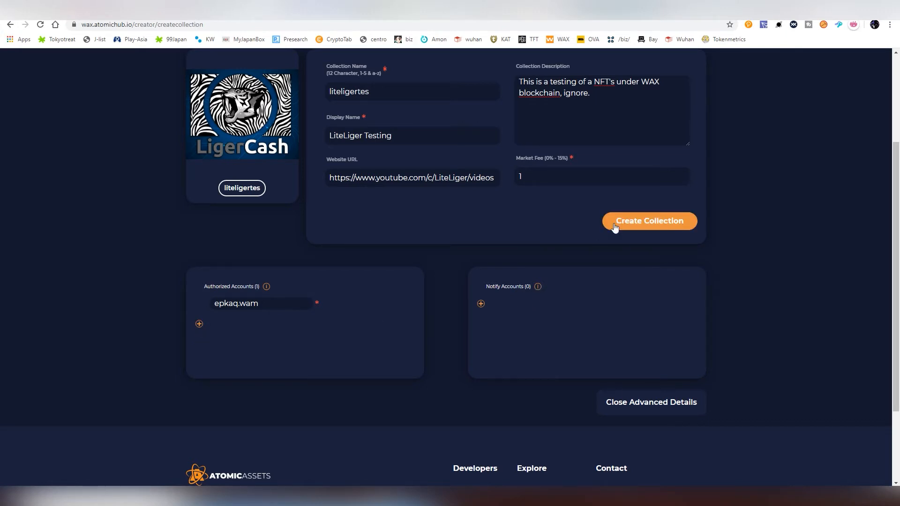
pyautogui.scroll(3)
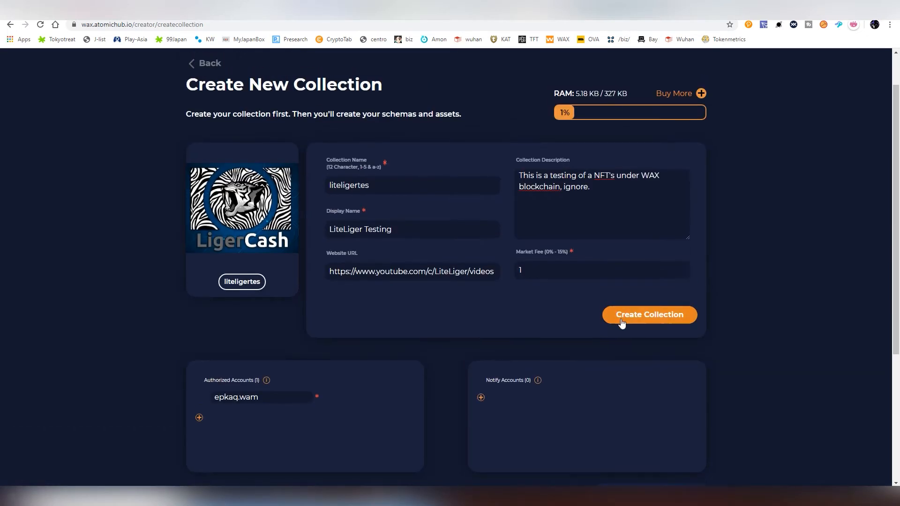
# Submit the liteligertes collection and dismiss the transaction success message.
pyautogui.click(648, 315)
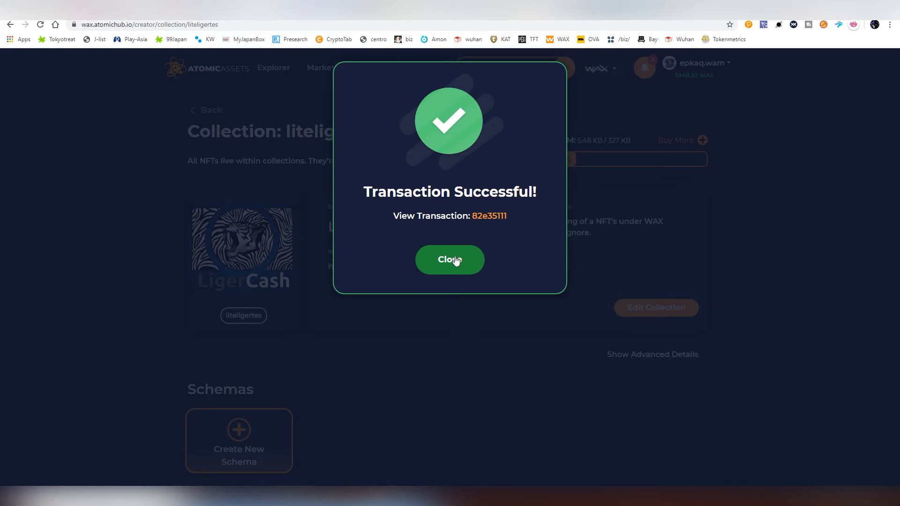
pyautogui.click(449, 259)
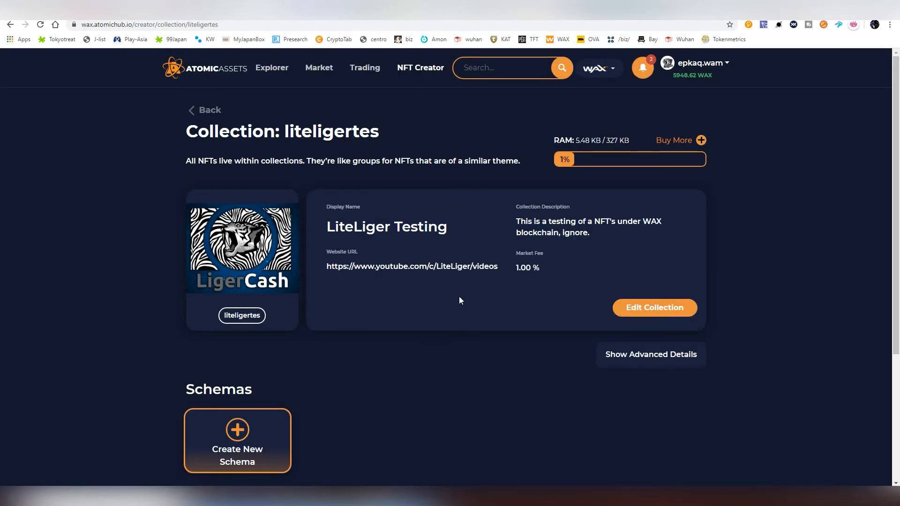
# Create schema 'random' with an IPFS Hash attribute named 'image'.
pyautogui.click(237, 440)
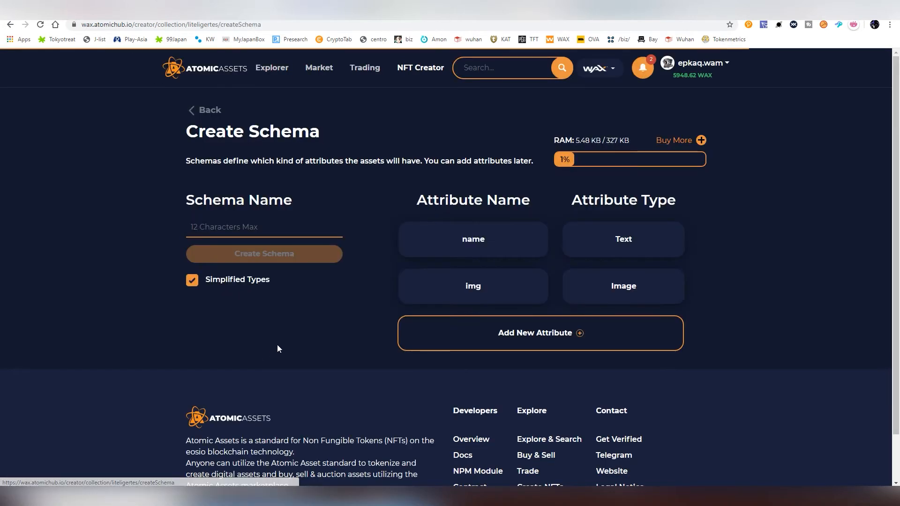
pyautogui.moveTo(339, 300)
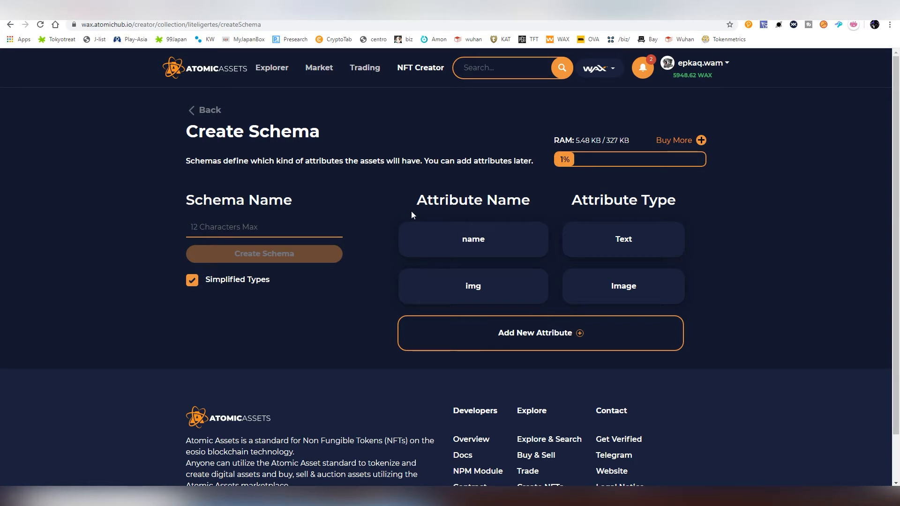
pyautogui.moveTo(485, 284)
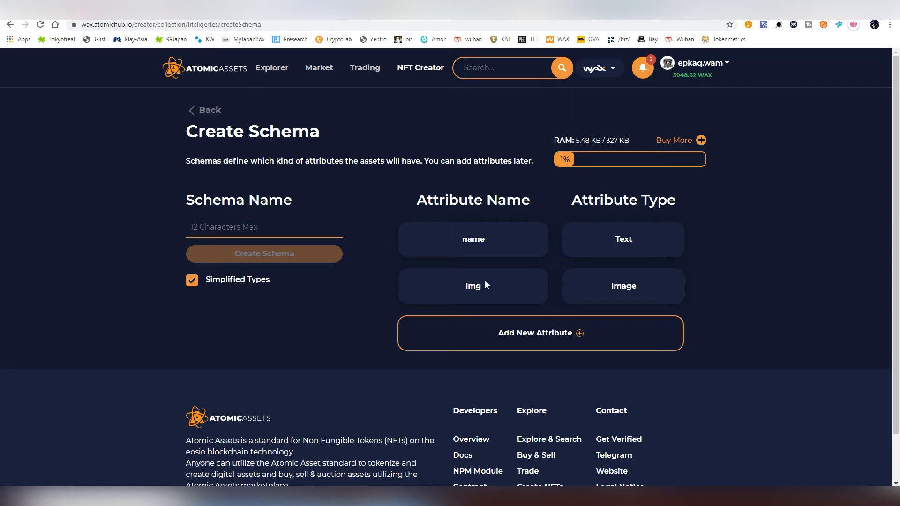
pyautogui.click(539, 333)
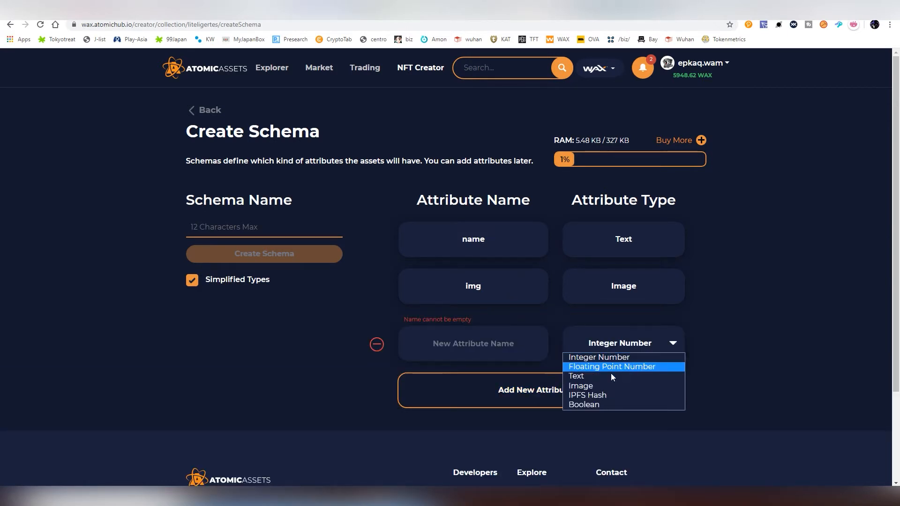
pyautogui.moveTo(611, 397)
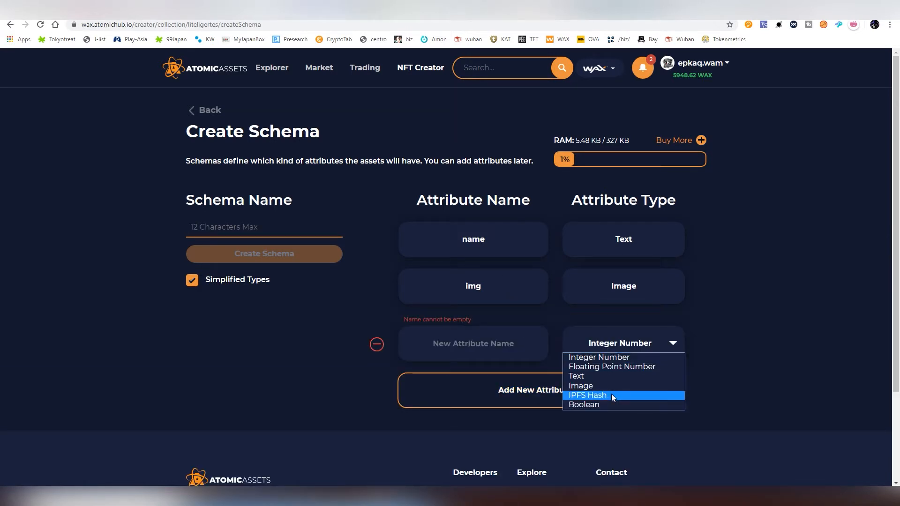
pyautogui.click(586, 395)
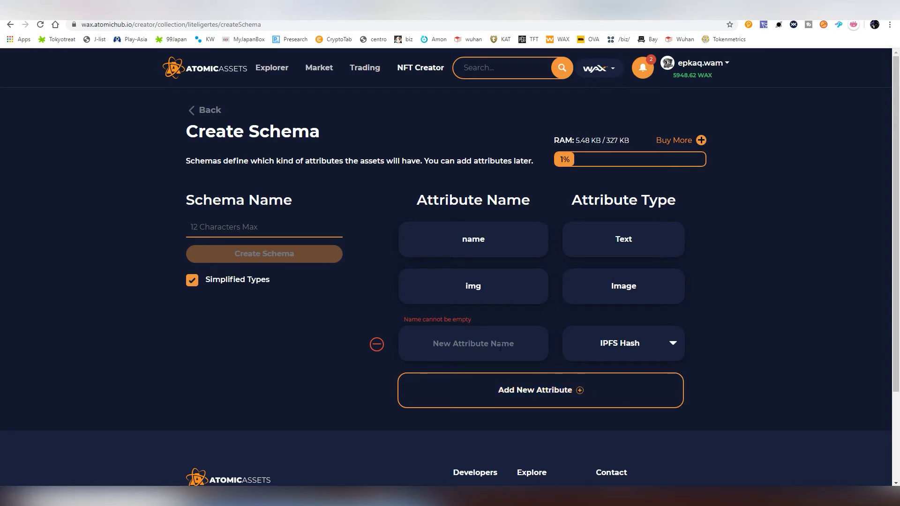
pyautogui.write('image')
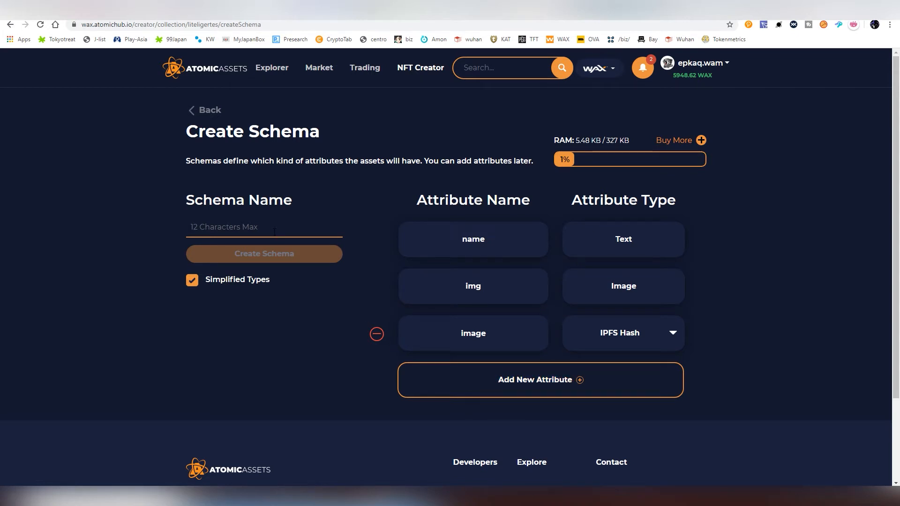
pyautogui.write('random')
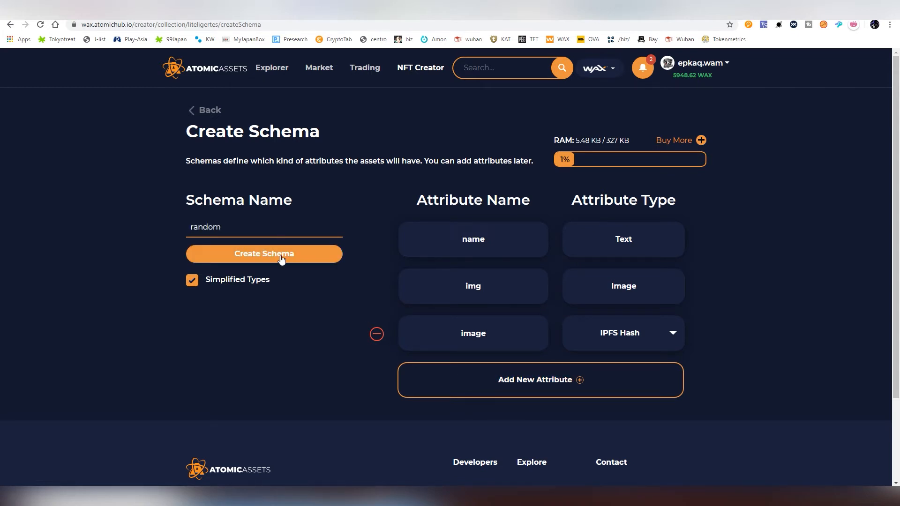
pyautogui.click(264, 253)
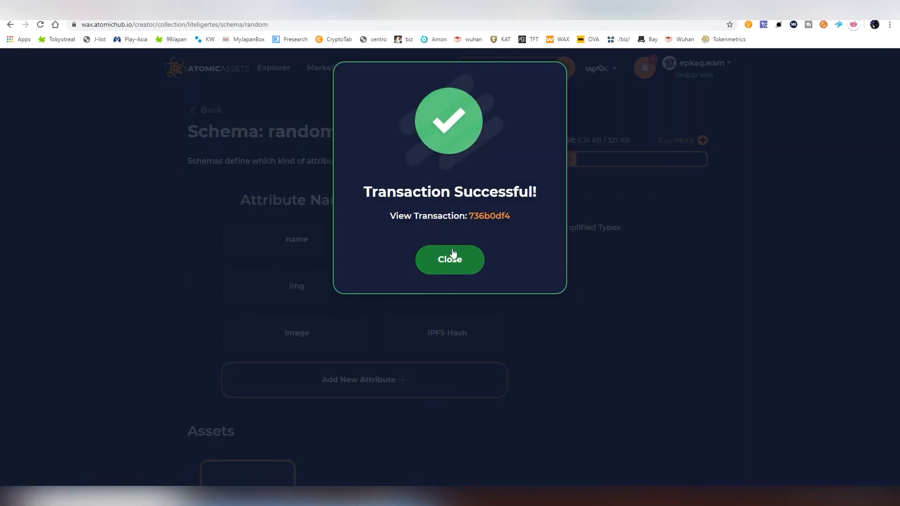
# Dismiss the schema success popup and return to the random schema's Assets and Templates.
pyautogui.click(449, 258)
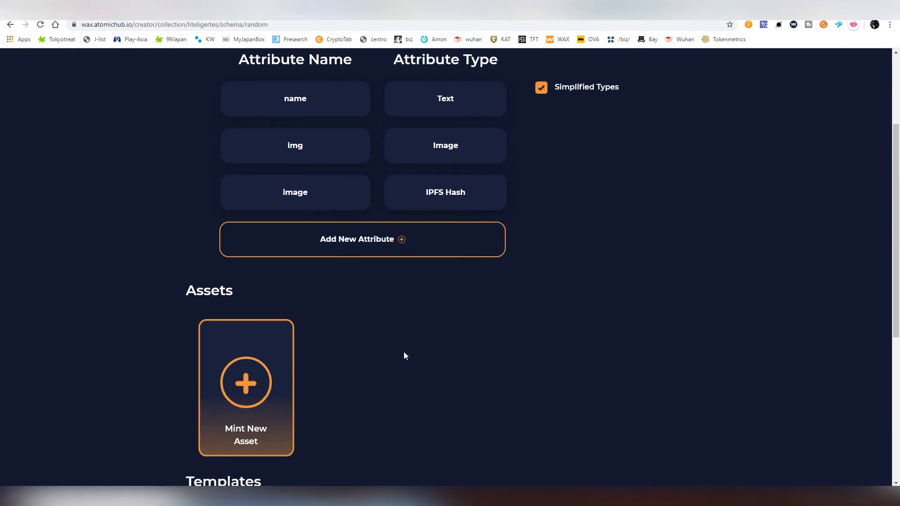
pyautogui.scroll(3)
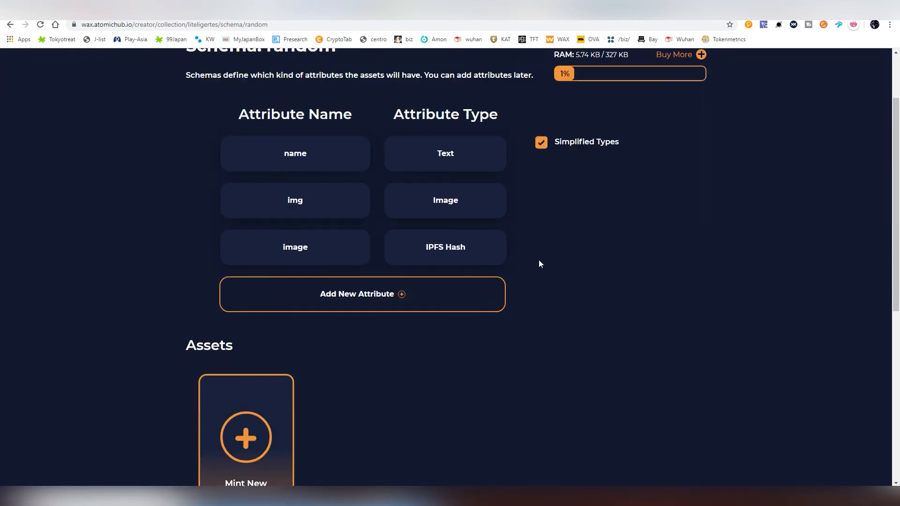
pyautogui.scroll(-3)
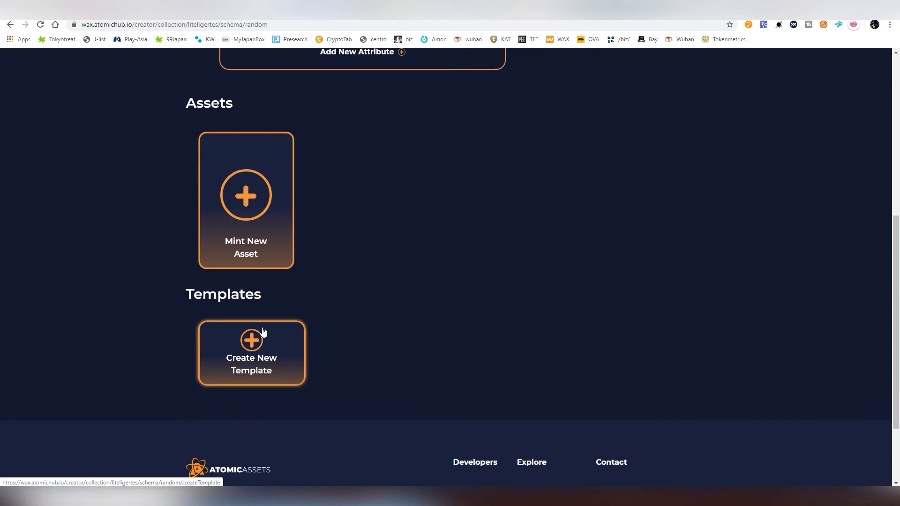
pyautogui.moveTo(267, 355)
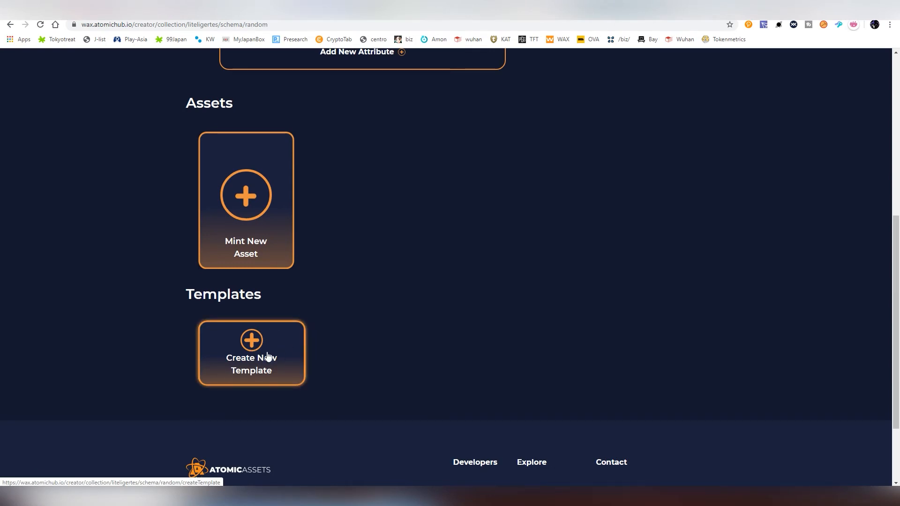
pyautogui.click(251, 352)
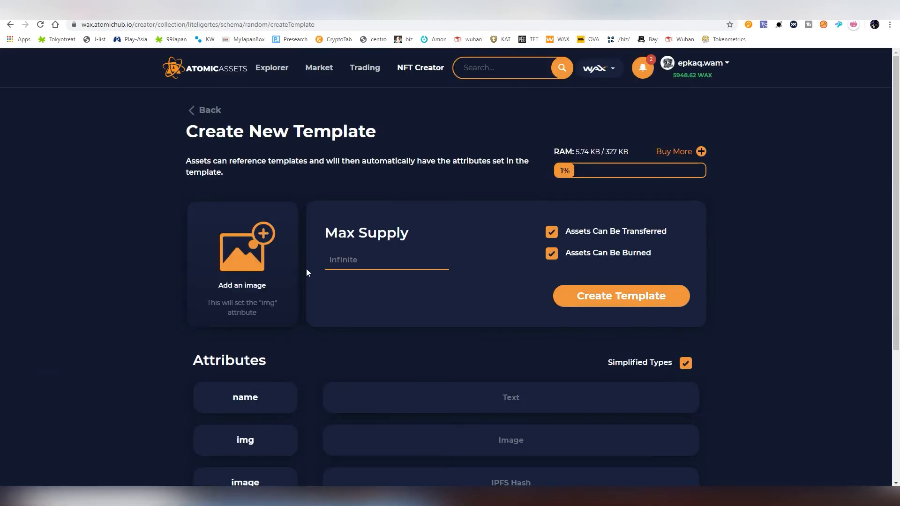
pyautogui.scroll(-3)
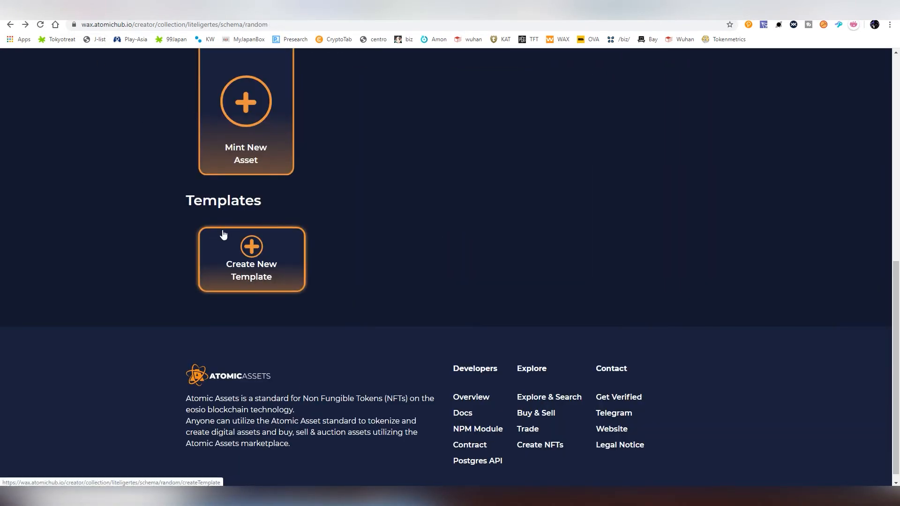
pyautogui.scroll(3)
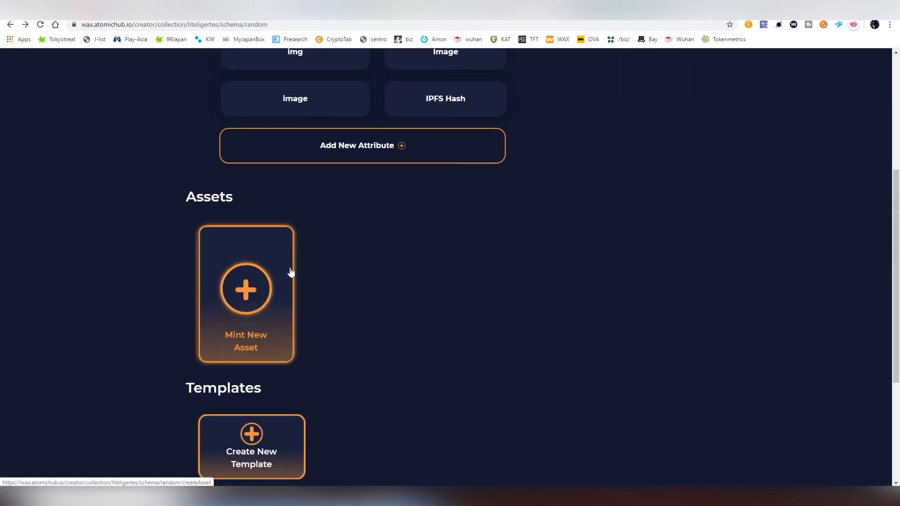
# Start minting an asset, add its image and copy the IPFS hash.
pyautogui.click(246, 289)
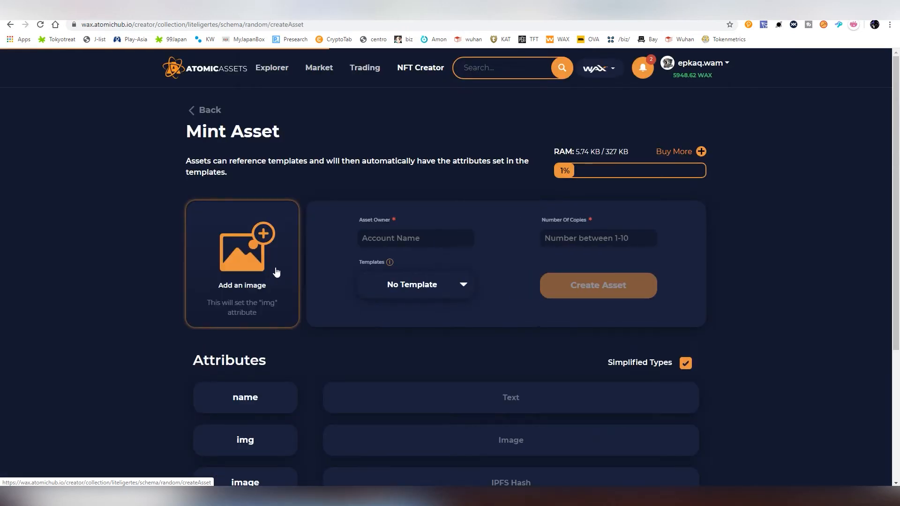
pyautogui.moveTo(330, 298)
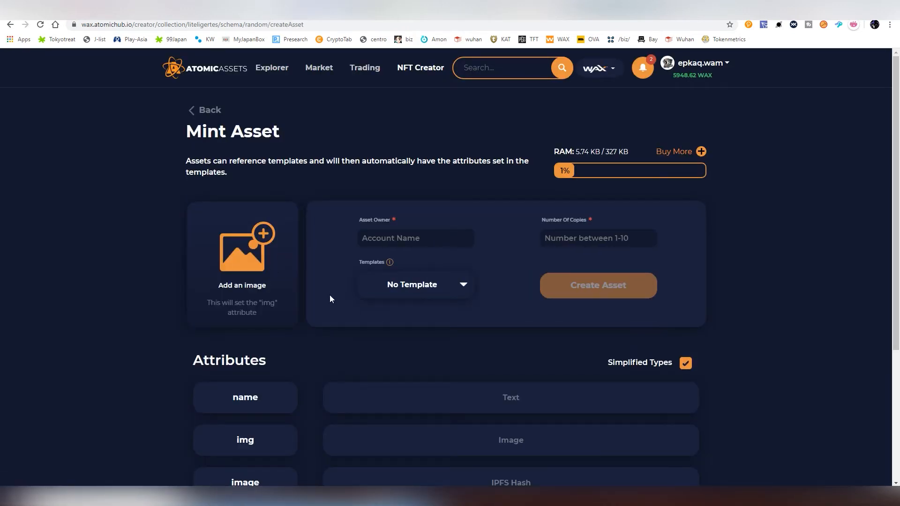
pyautogui.click(242, 247)
pyautogui.write('epkaq.wam')
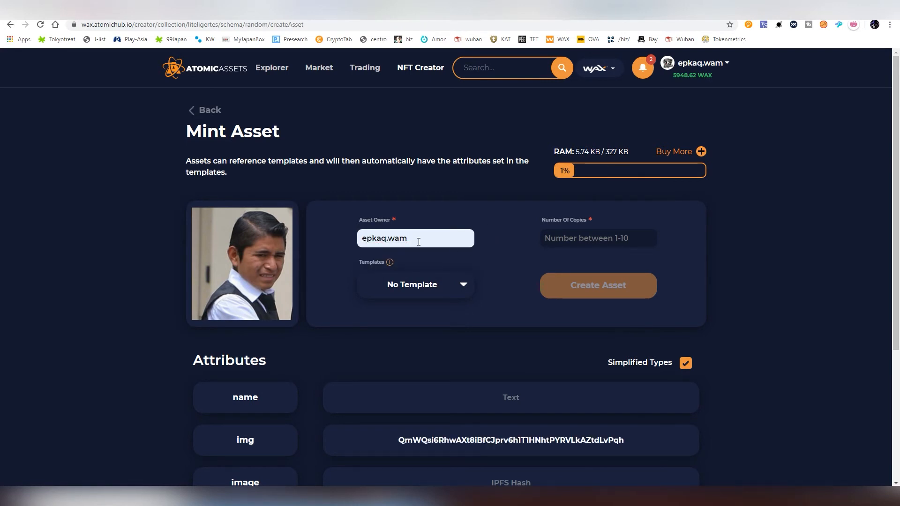
pyautogui.scroll(-3)
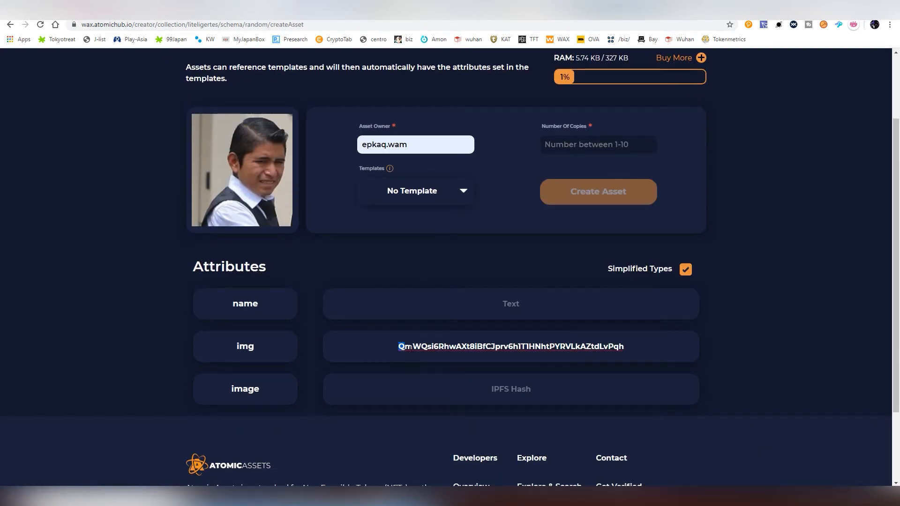
pyautogui.tripleClick(510, 346)
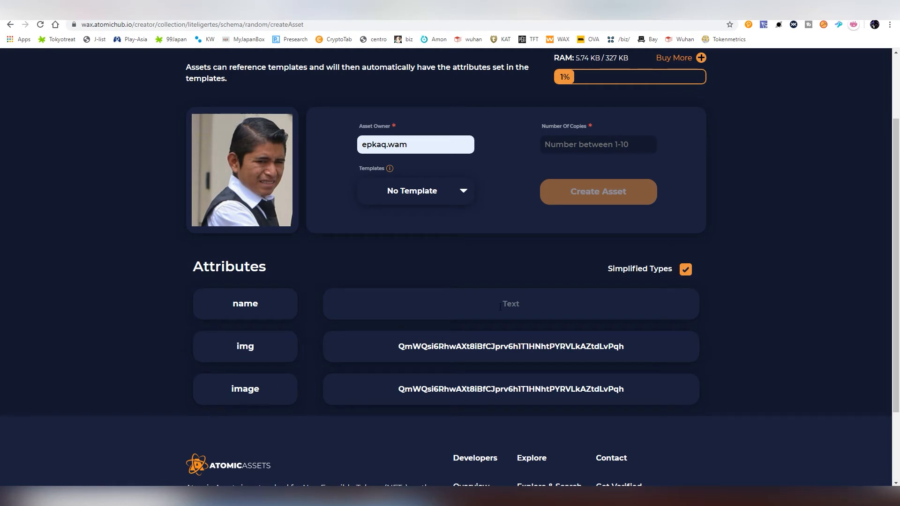
pyautogui.moveTo(551, 321)
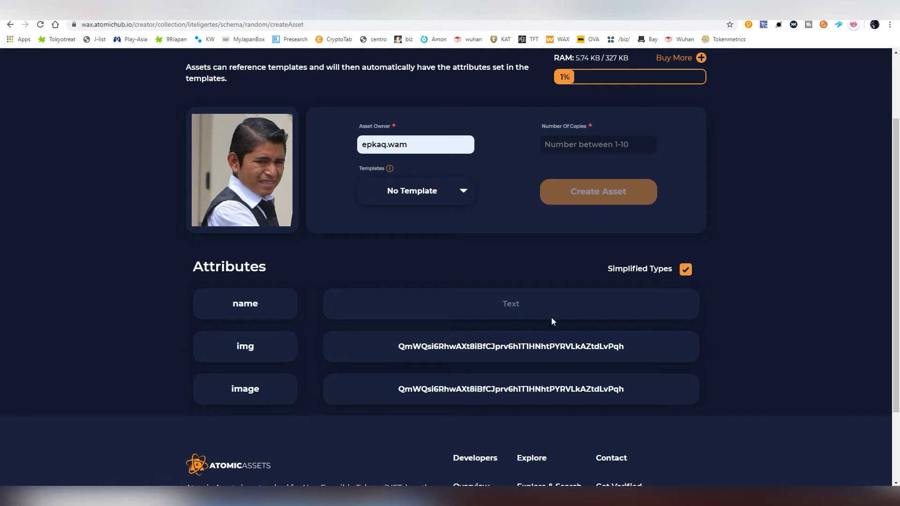
# Name the asset 'pajeet' and set the number of copies to 2.
pyautogui.write('pajeet')
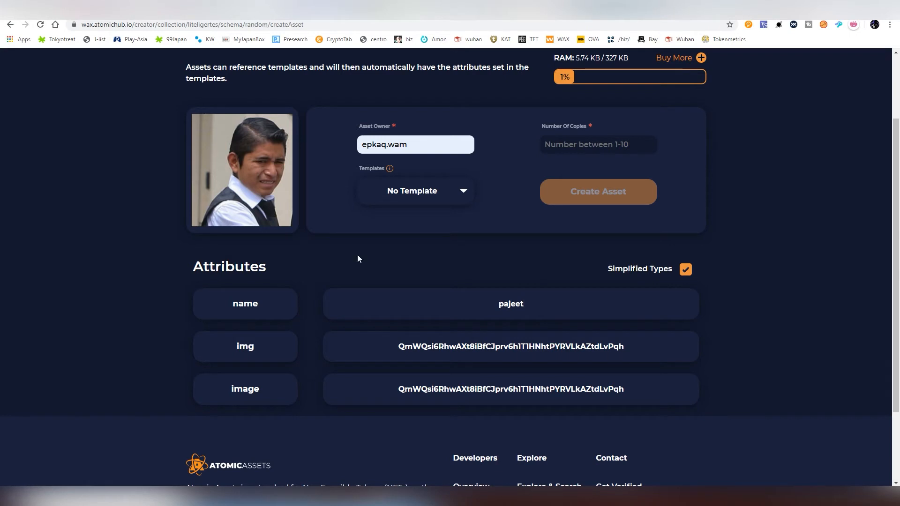
pyautogui.click(596, 144)
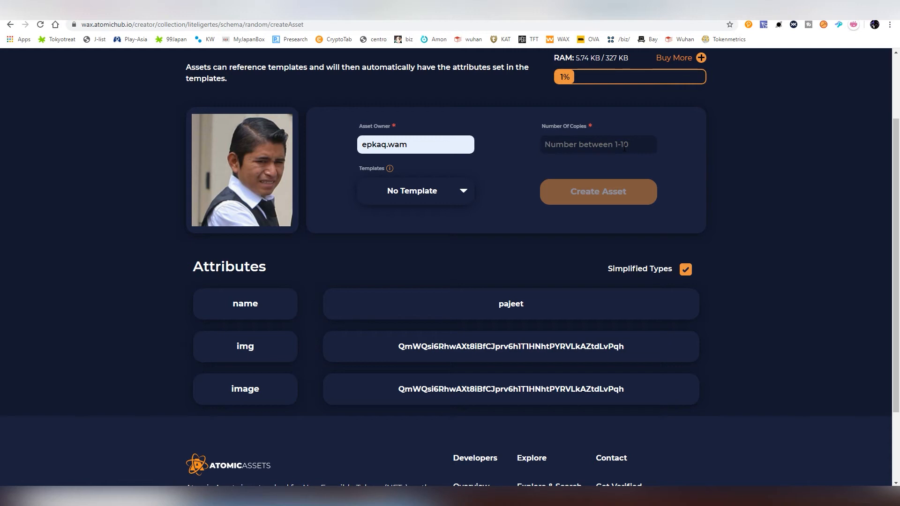
pyautogui.write('10')
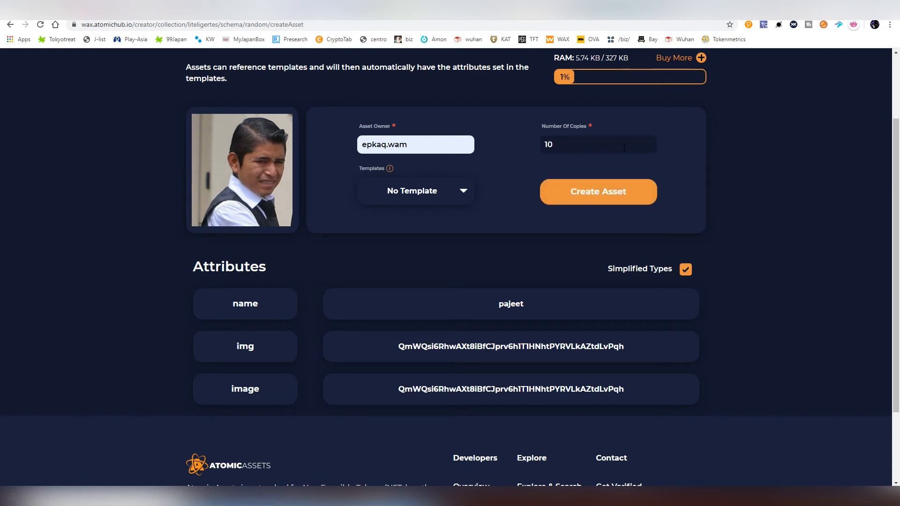
pyautogui.tripleClick(597, 143)
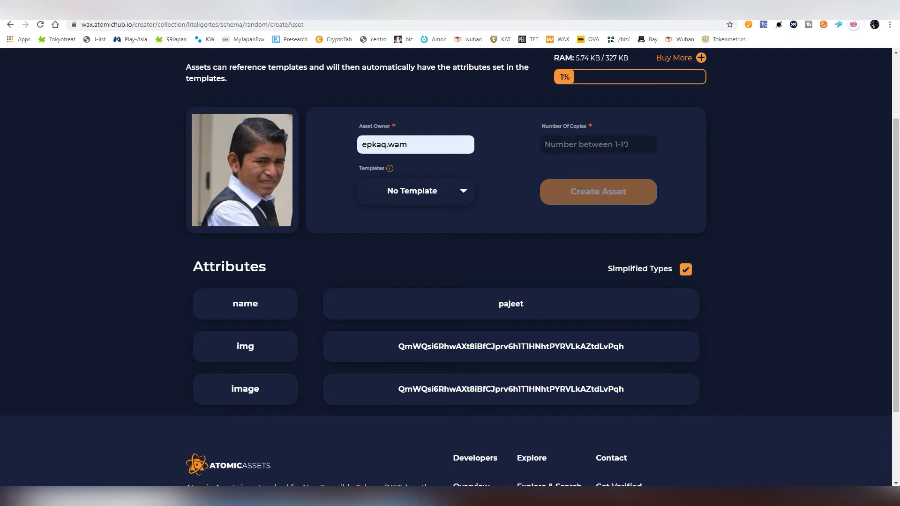
pyautogui.scroll(3)
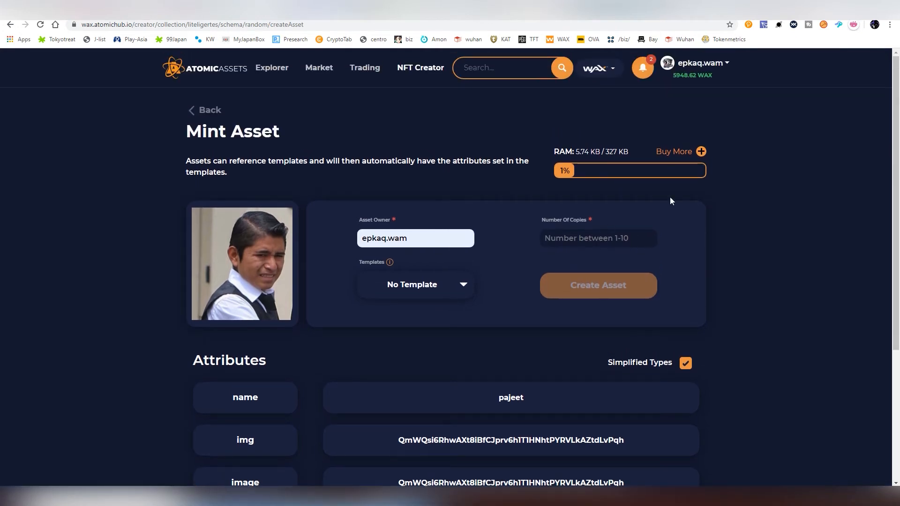
pyautogui.click(596, 238)
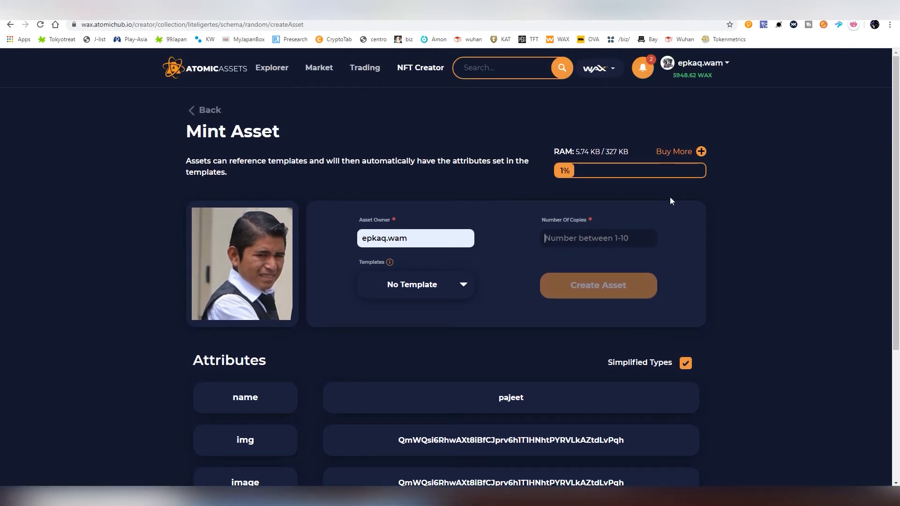
pyautogui.write('2')
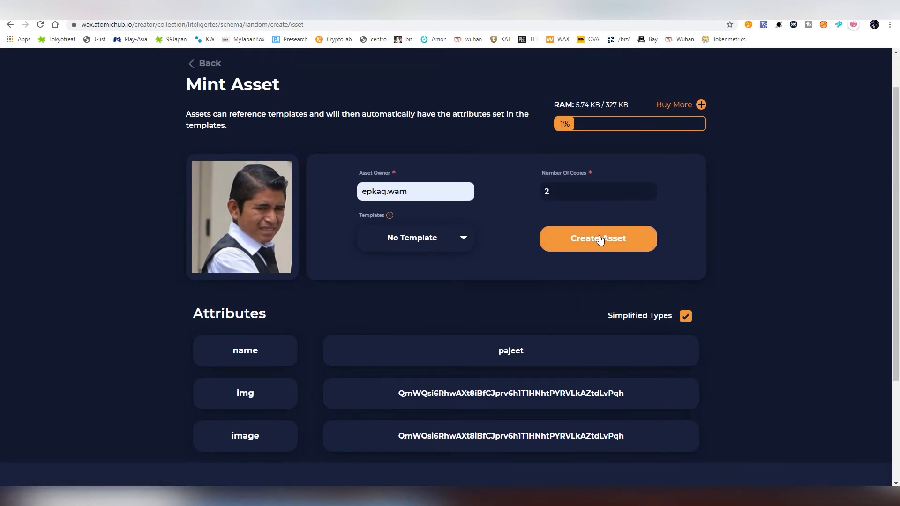
# Mint 2 copies of pajeet, confirming the summary and approving in the wallet.
pyautogui.click(596, 238)
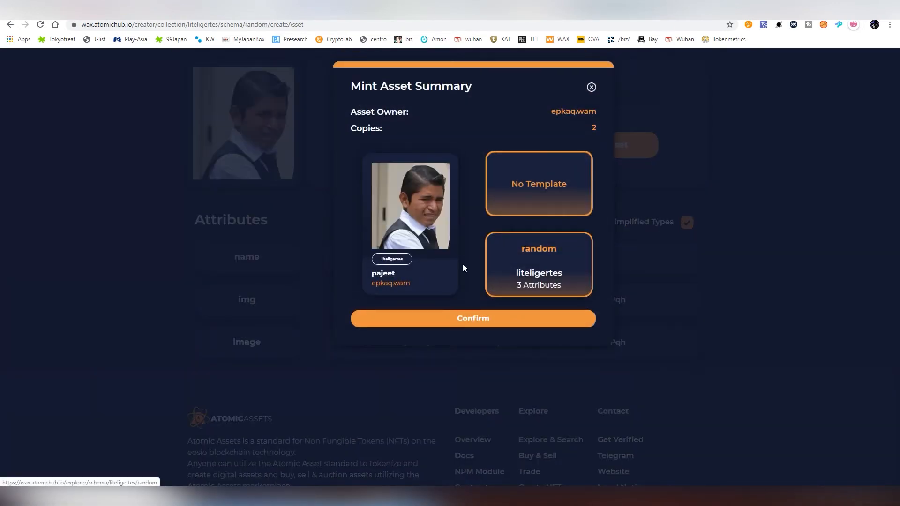
pyautogui.moveTo(537, 269)
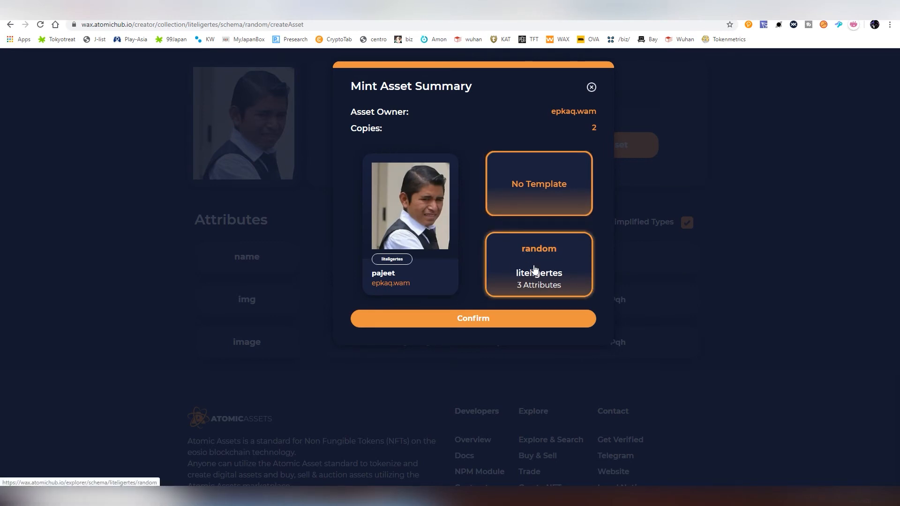
pyautogui.click(472, 319)
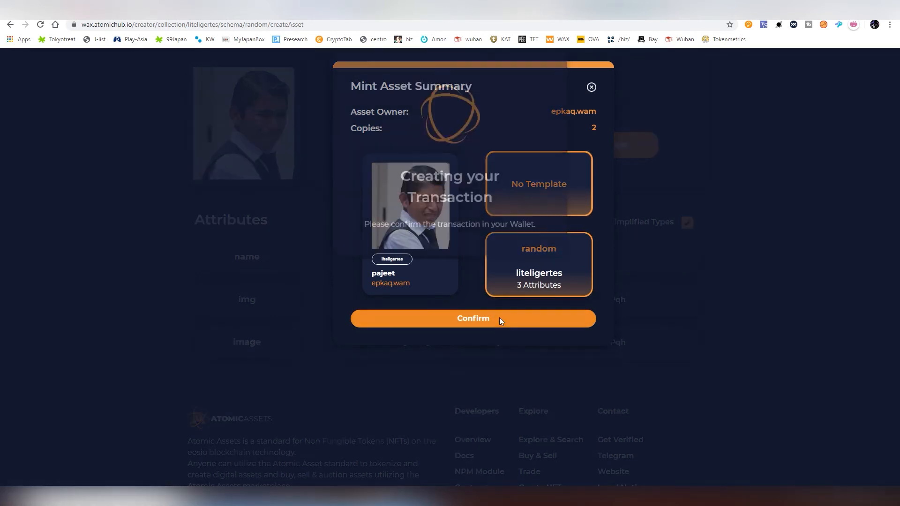
pyautogui.click(472, 318)
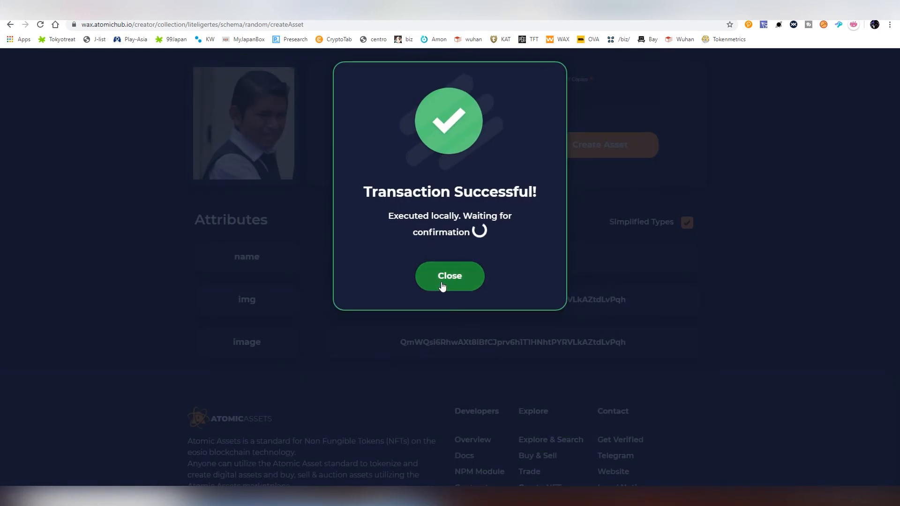
pyautogui.click(449, 276)
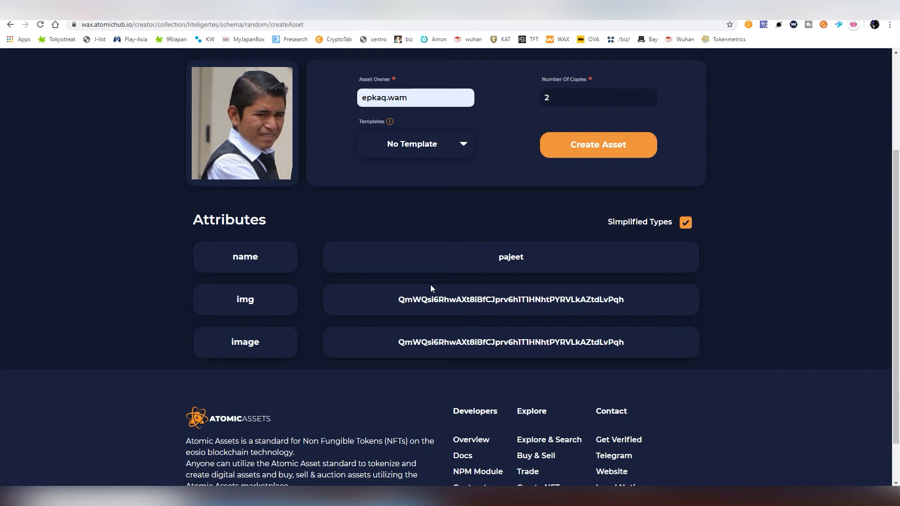
# Check the notifications, view the newly minted pajeet asset, then return to the blank Mint Asset form.
pyautogui.scroll(3)
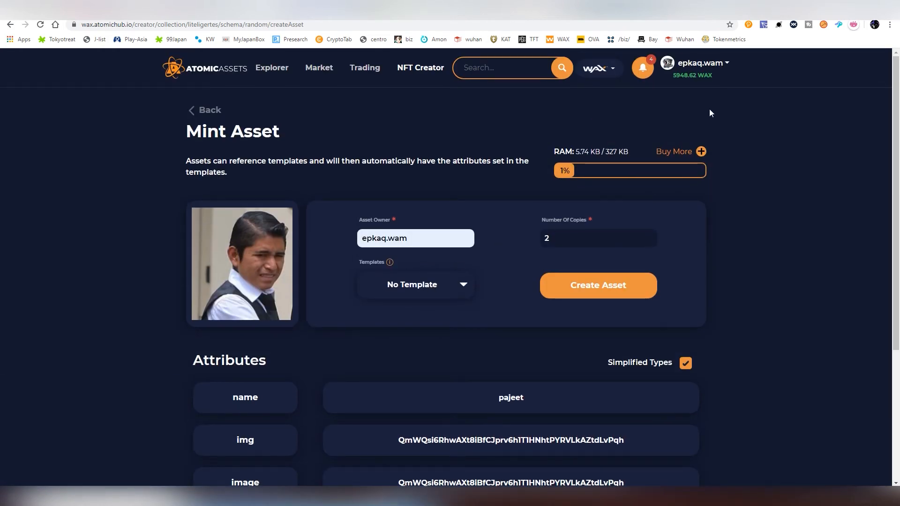
pyautogui.click(642, 67)
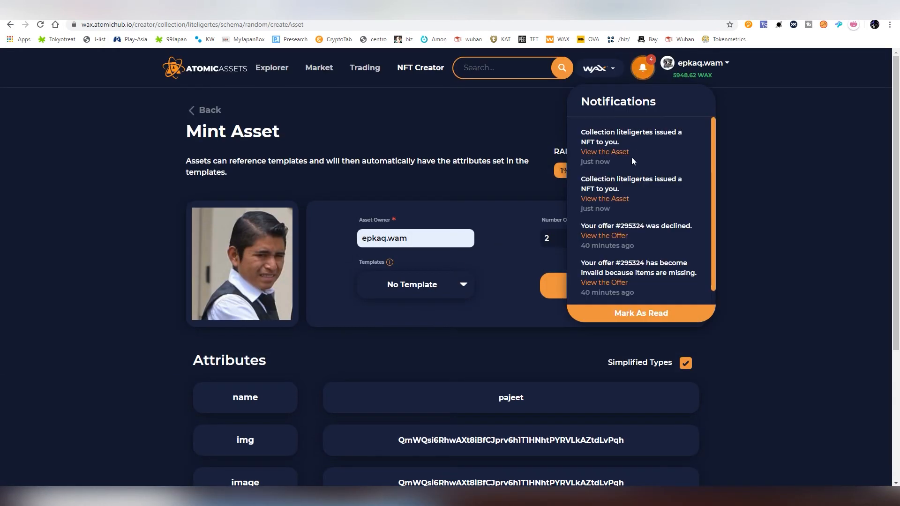
pyautogui.click(603, 151)
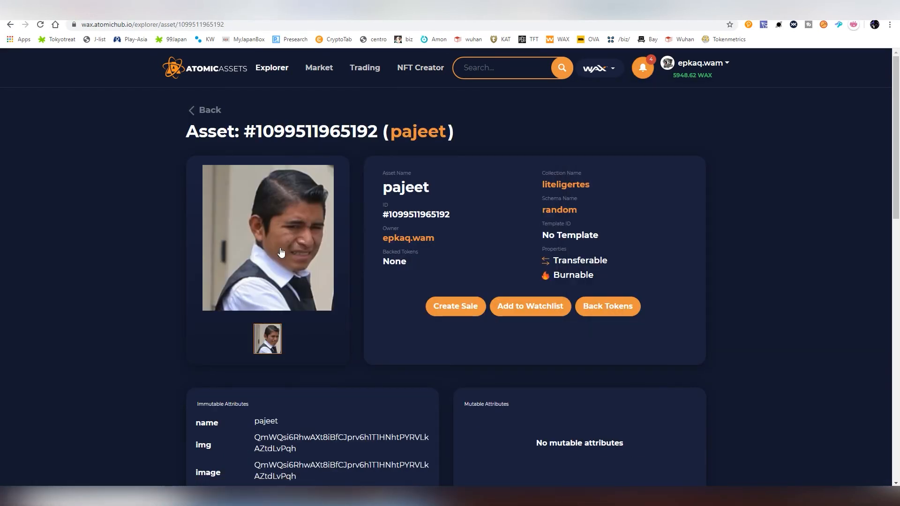
pyautogui.scroll(-3)
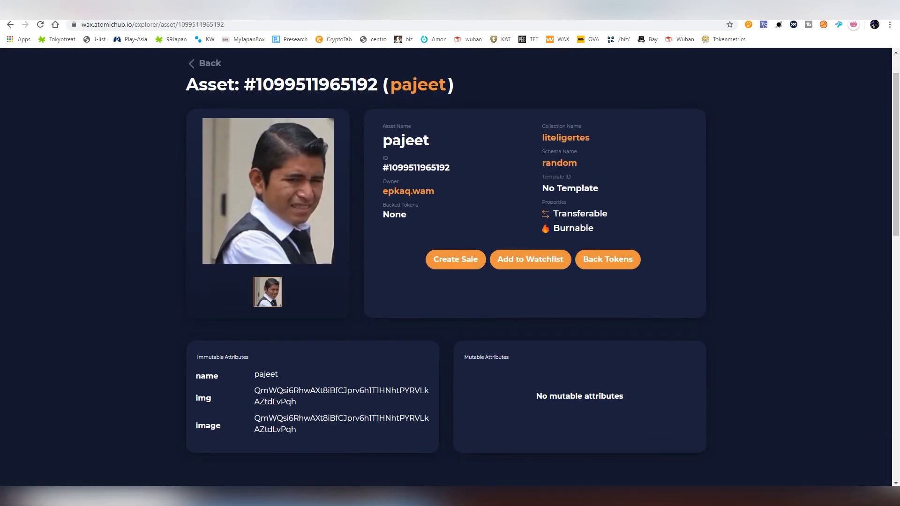
pyautogui.doubleClick(573, 227)
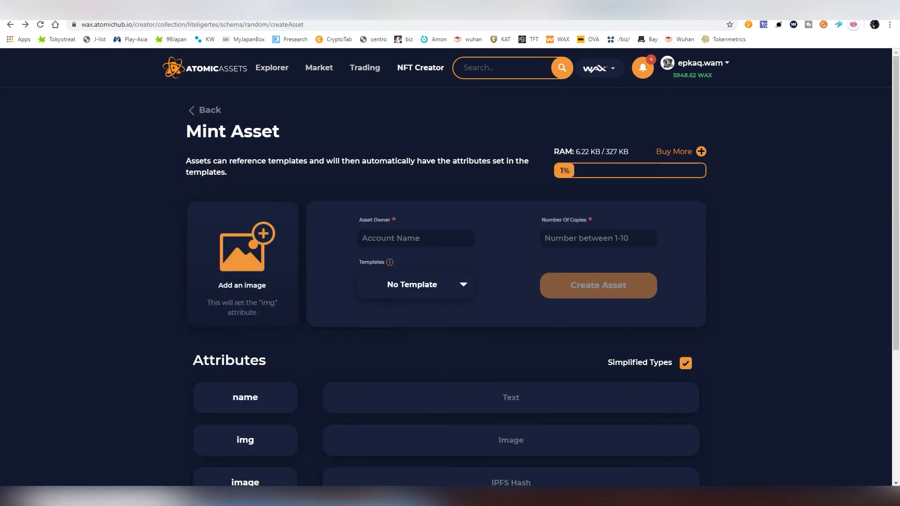
# Go back and open the account's Inventory from the account menu.
pyautogui.click(204, 110)
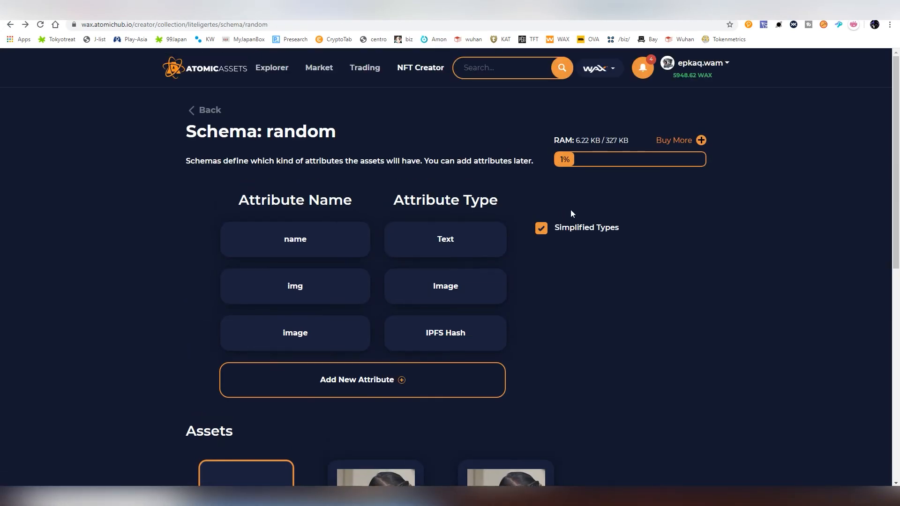
pyautogui.click(698, 62)
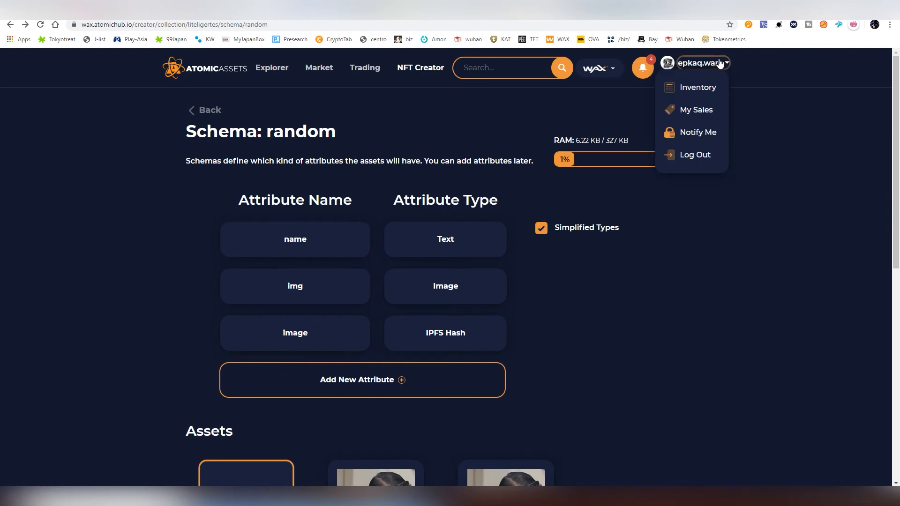
pyautogui.click(697, 87)
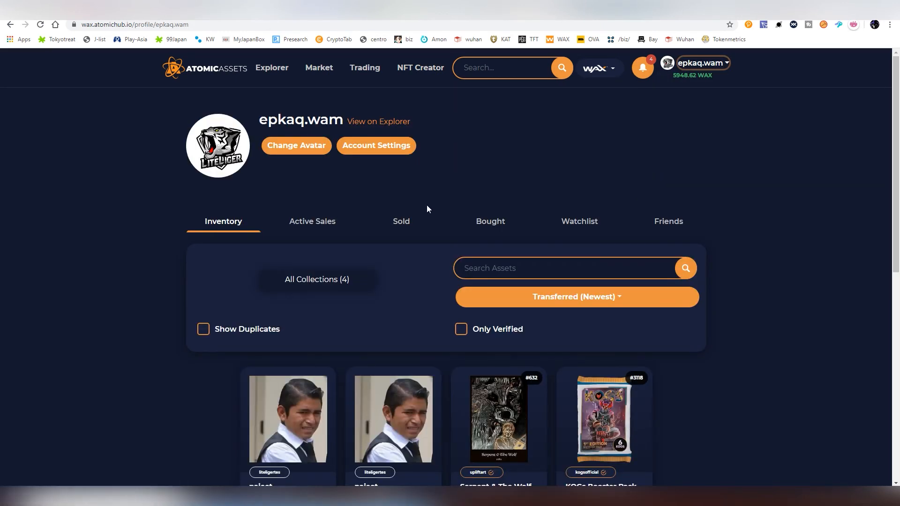
pyautogui.scroll(-3)
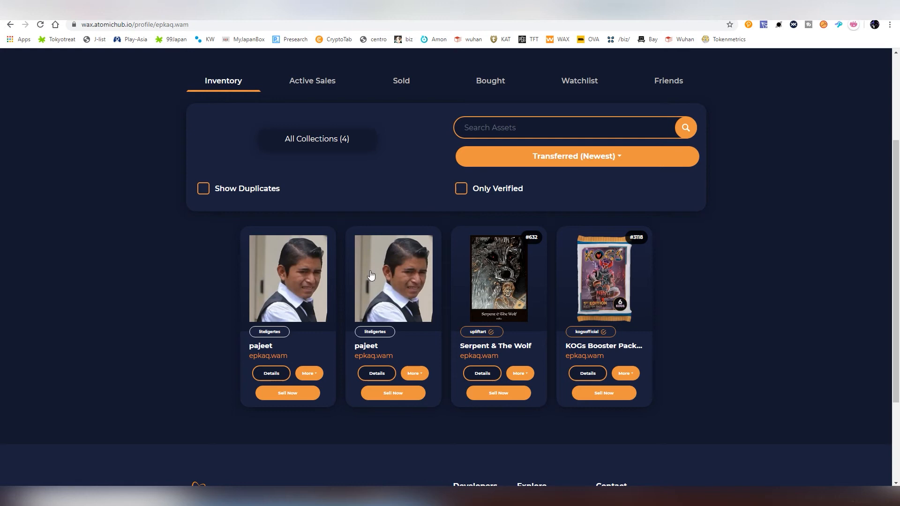
# List the second pajeet asset for sale at 5 WAX and approve the transaction.
pyautogui.click(393, 393)
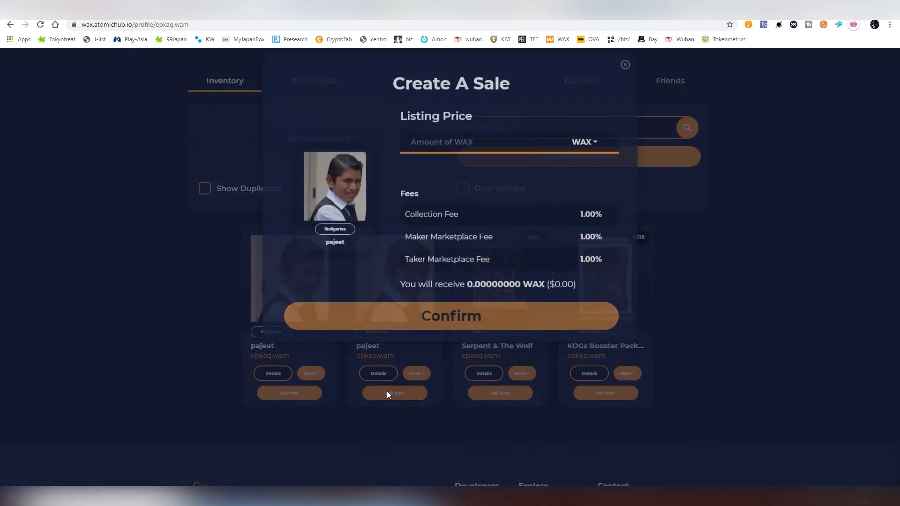
pyautogui.write('5')
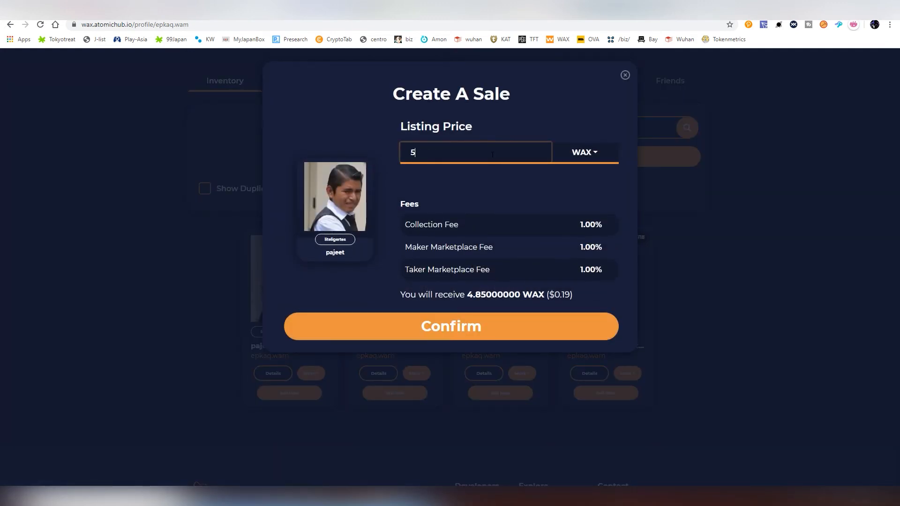
pyautogui.moveTo(444, 260)
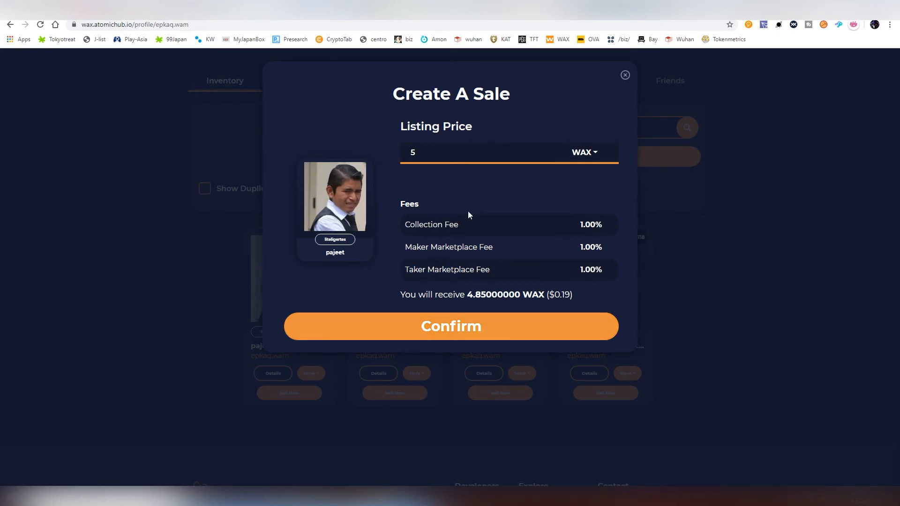
pyautogui.doubleClick(431, 225)
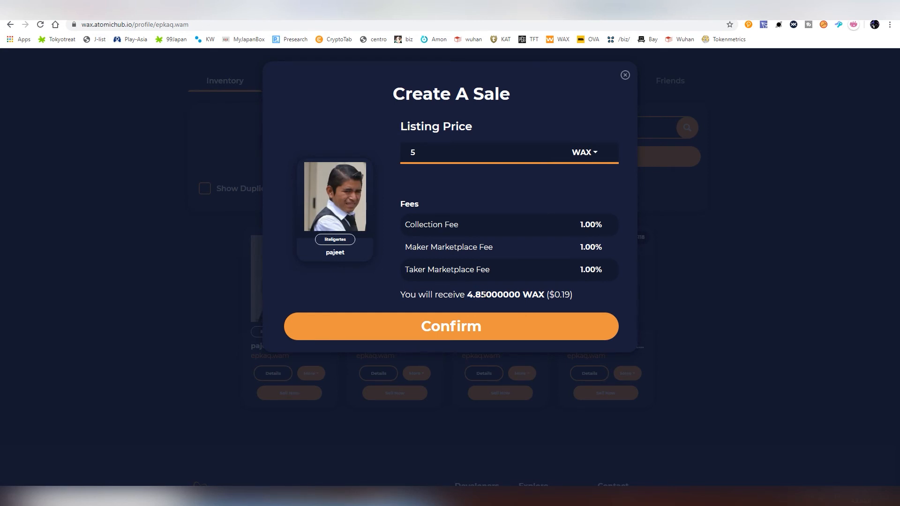
pyautogui.moveTo(463, 216)
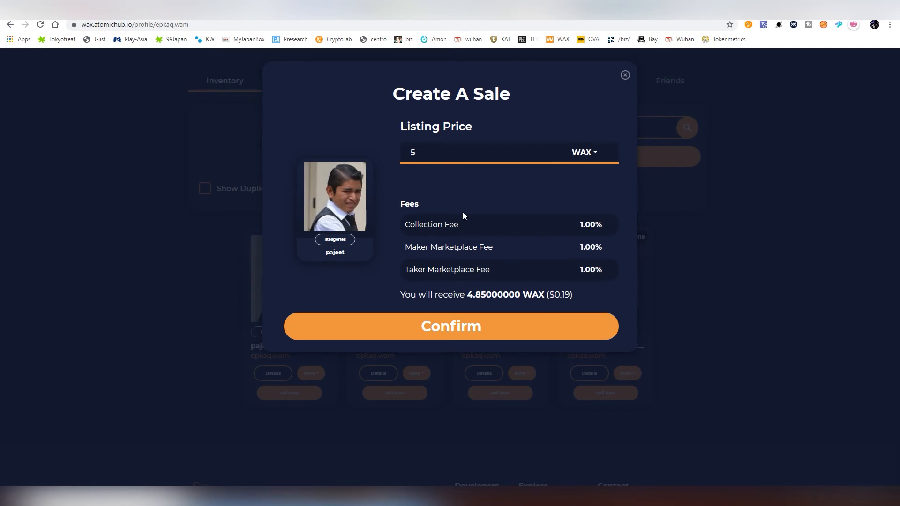
pyautogui.doubleClick(590, 225)
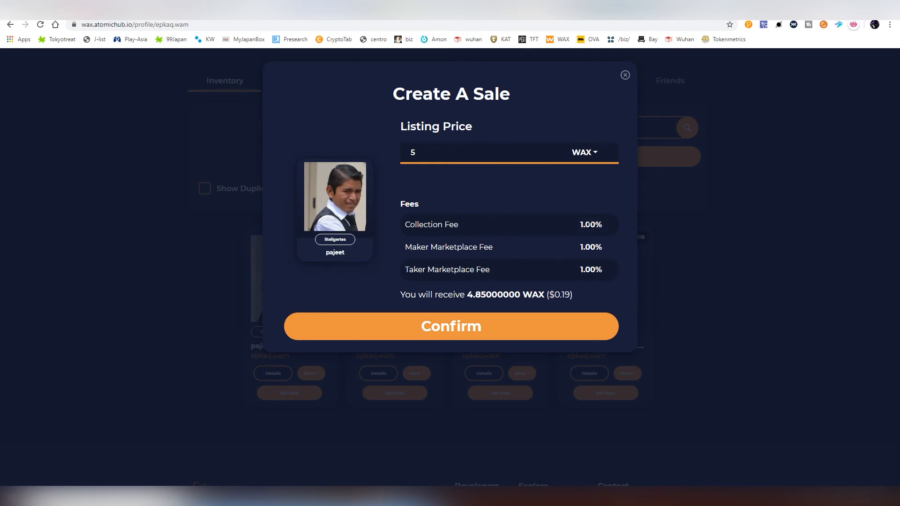
pyautogui.moveTo(562, 241)
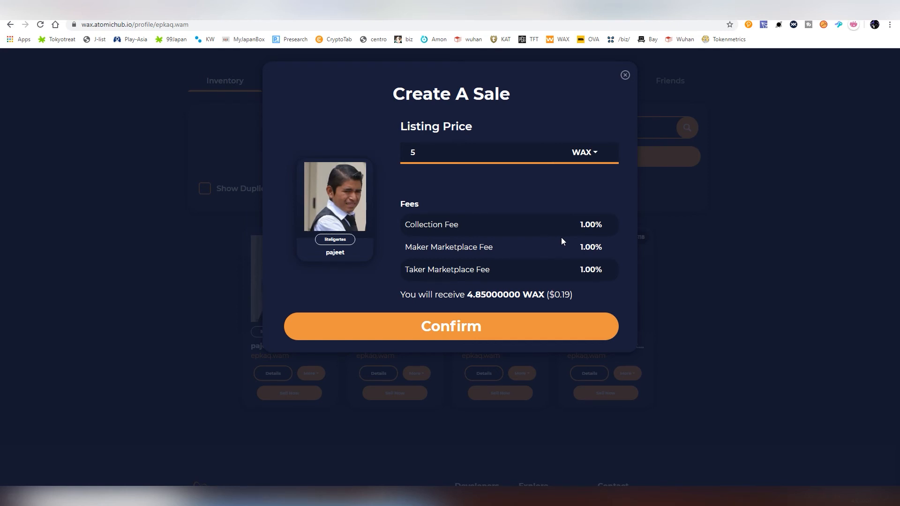
pyautogui.click(450, 326)
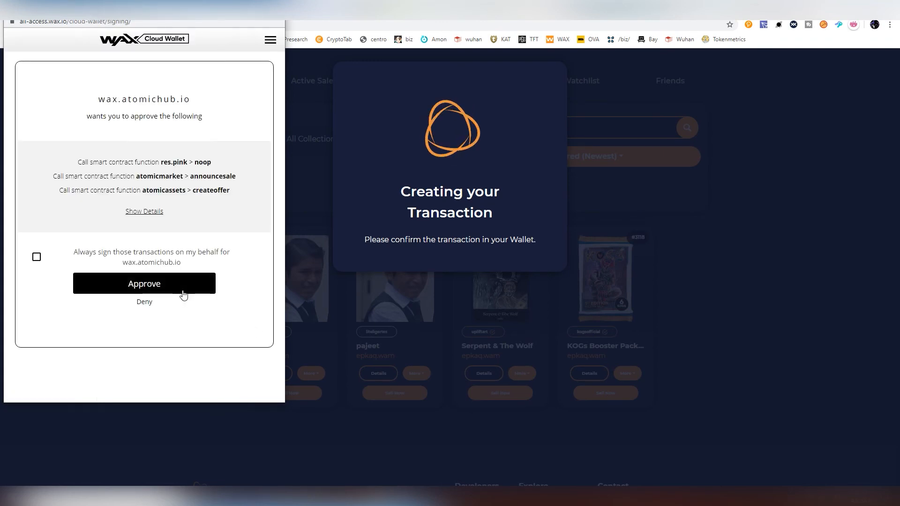
pyautogui.click(144, 284)
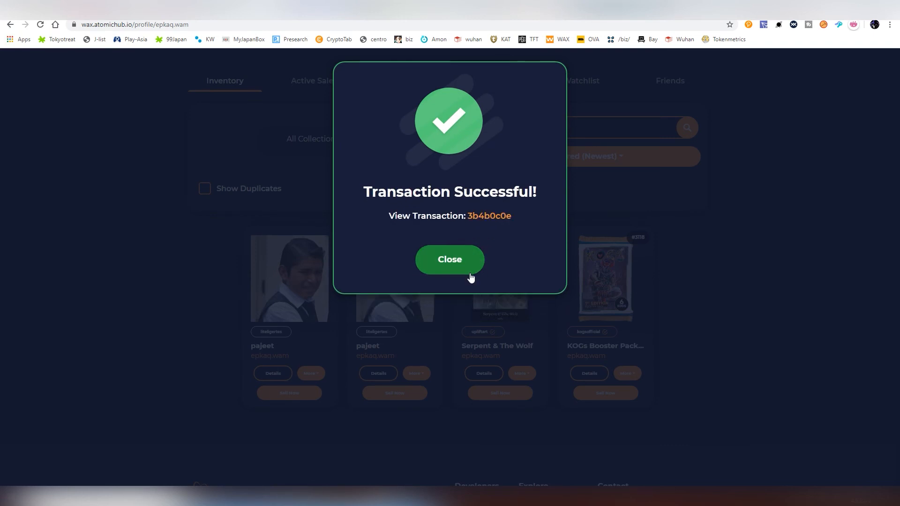
pyautogui.click(449, 259)
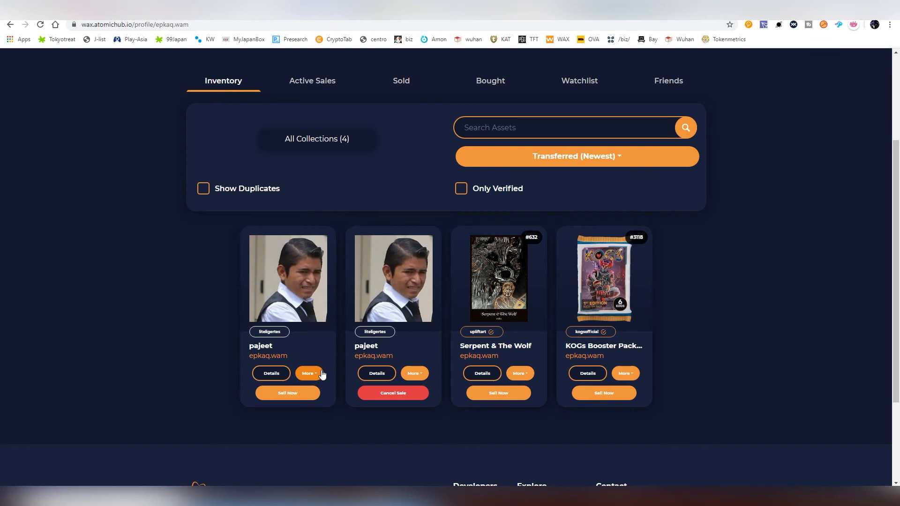
# Burn the unlisted pajeet via More > Burn, acknowledging permanent destruction, and dismiss the success message.
pyautogui.click(308, 373)
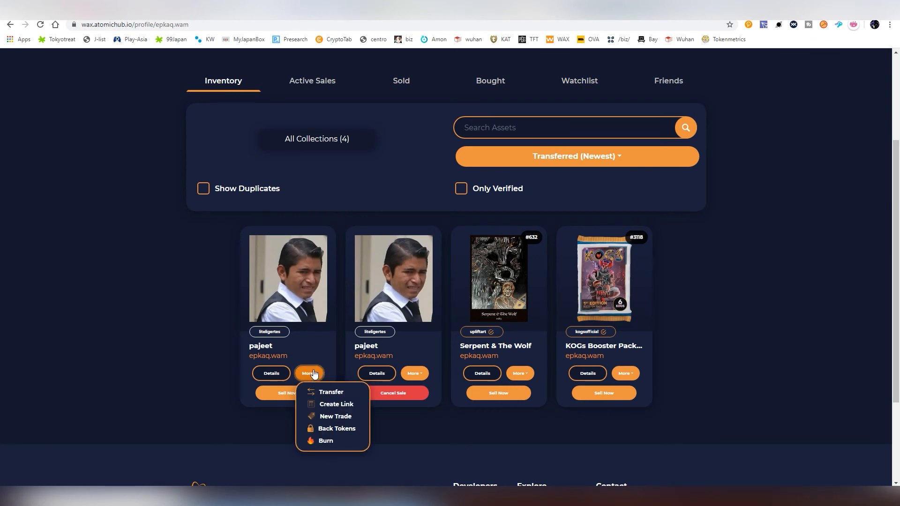
pyautogui.click(325, 440)
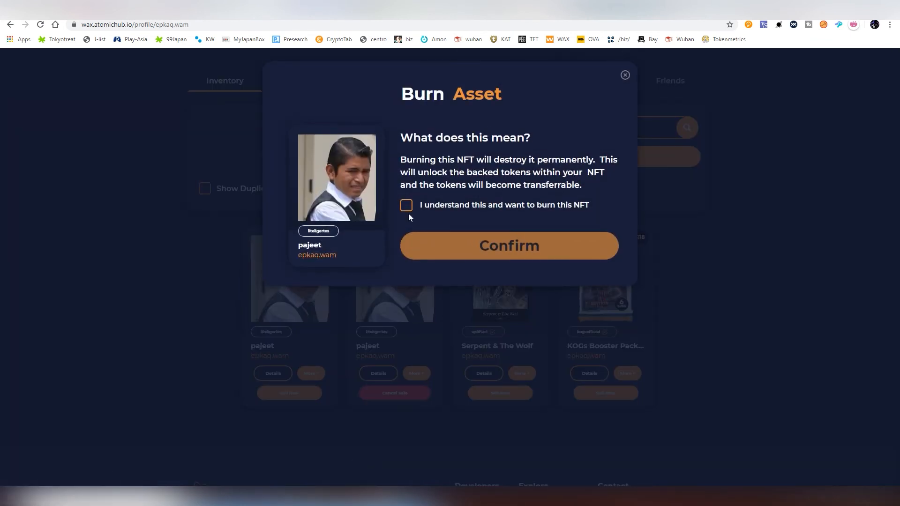
pyautogui.click(406, 205)
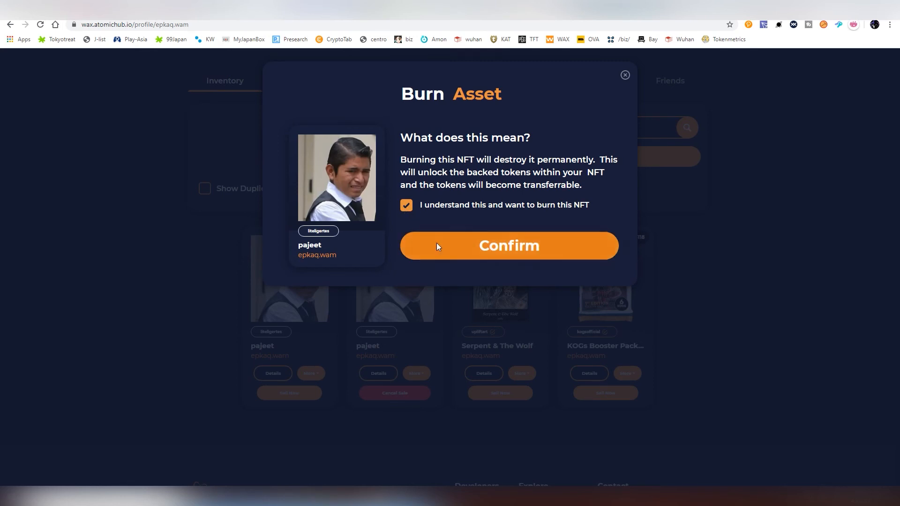
pyautogui.click(508, 246)
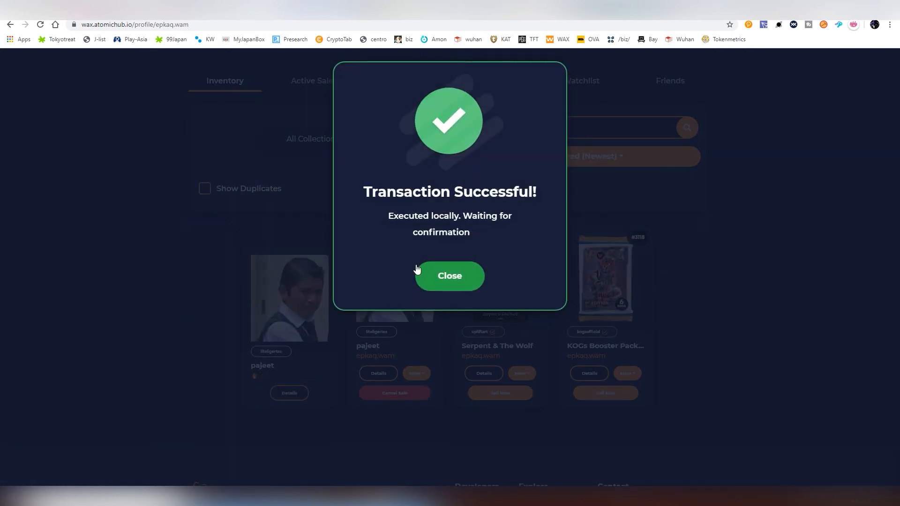
pyautogui.click(450, 275)
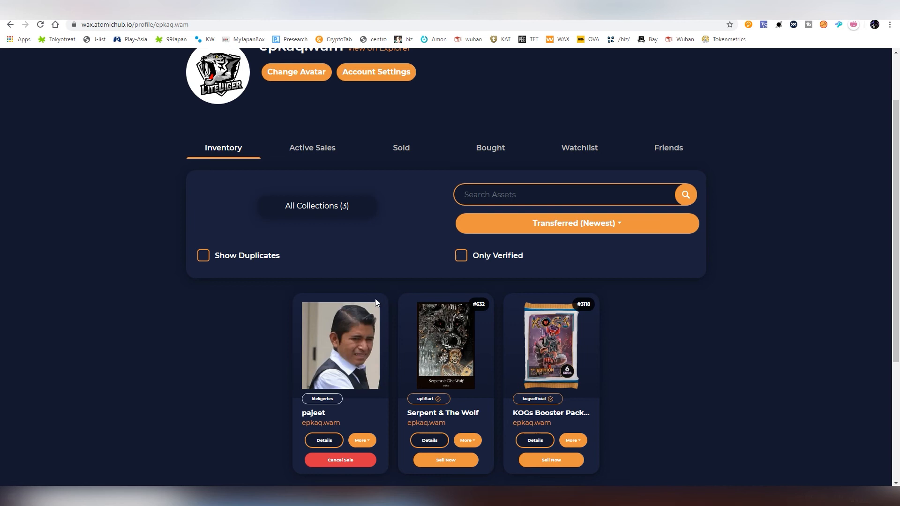
pyautogui.moveTo(360, 345)
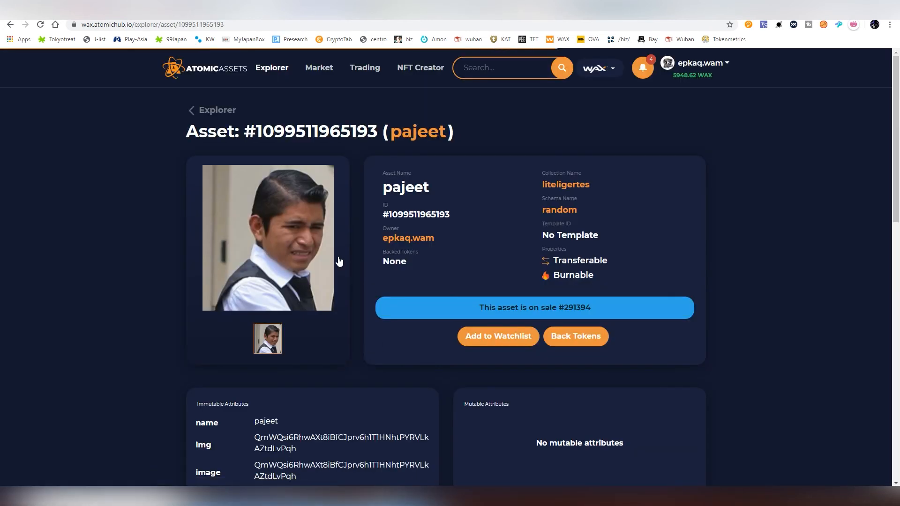
pyautogui.moveTo(565, 184)
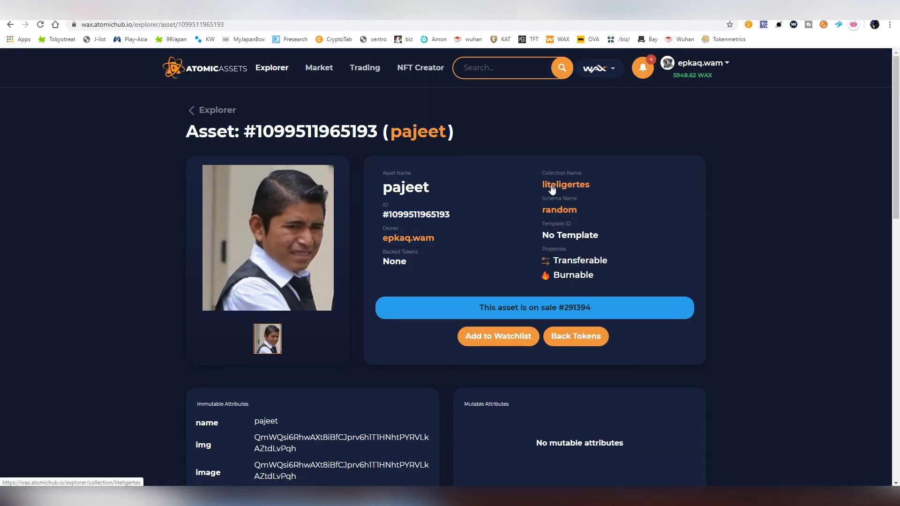
pyautogui.moveTo(532, 266)
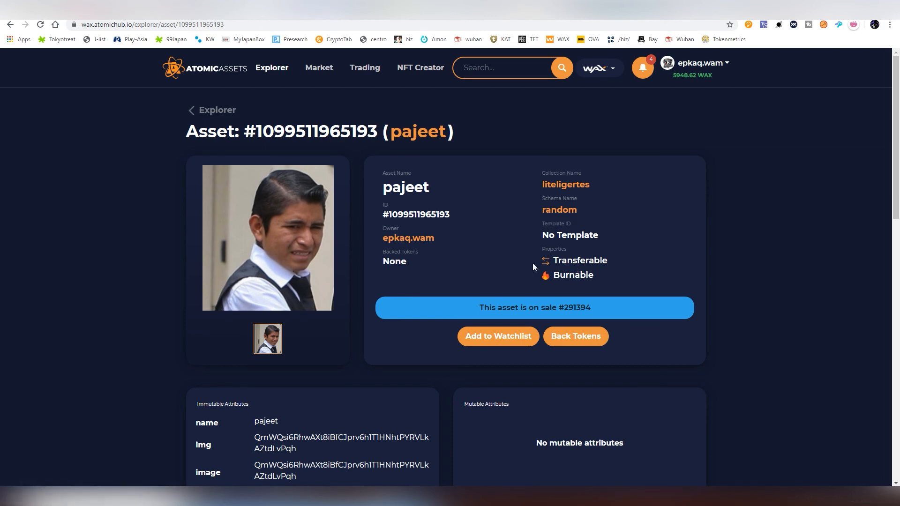
# Scroll through the remaining pajeet's details page to review its sale and burnable status.
pyautogui.scroll(-3)
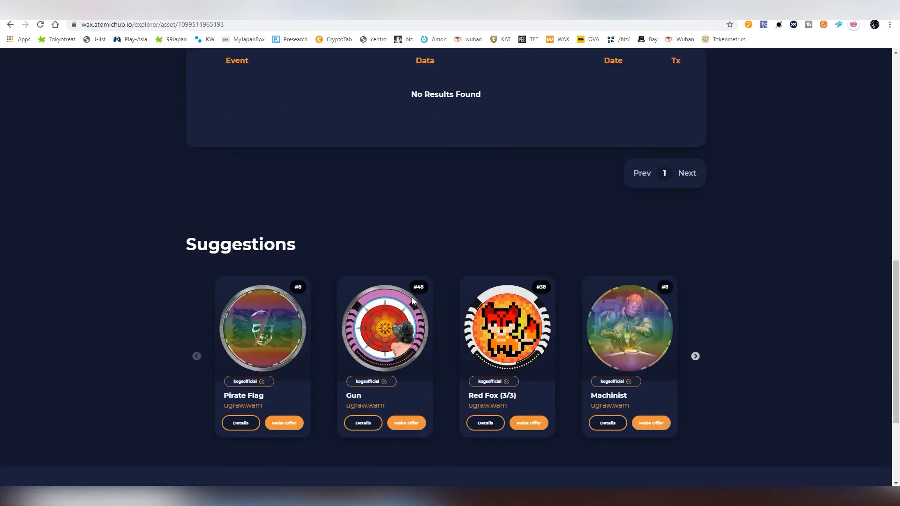
pyautogui.scroll(3)
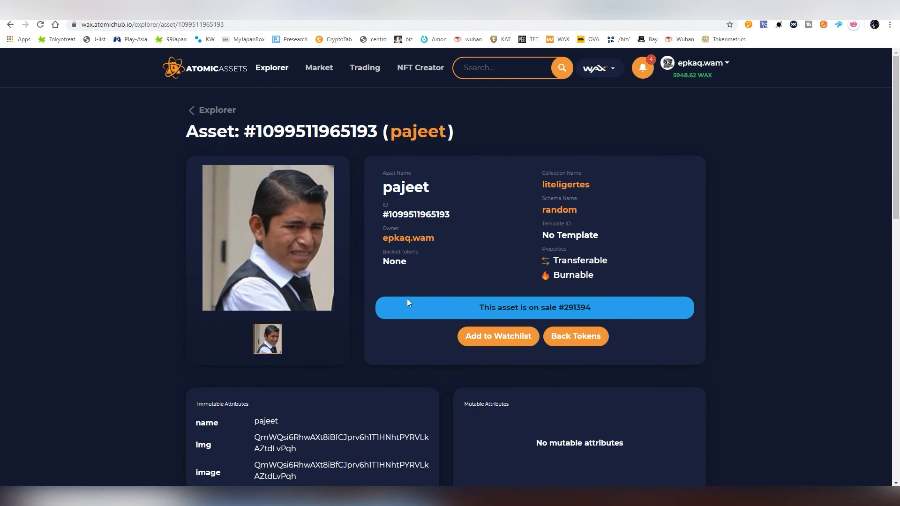
pyautogui.moveTo(222, 50)
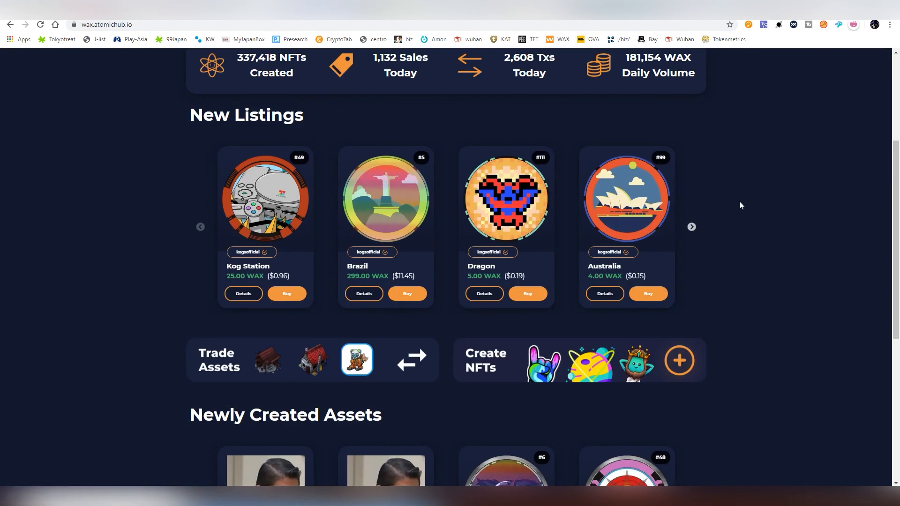
# Browse the home page's Newly Created Assets, then open Get Verified from the footer.
pyautogui.scroll(-3)
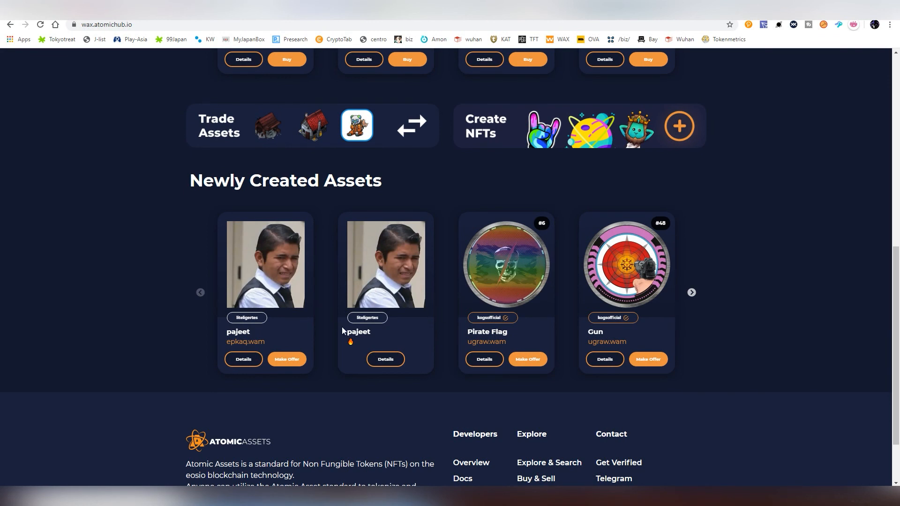
pyautogui.moveTo(351, 352)
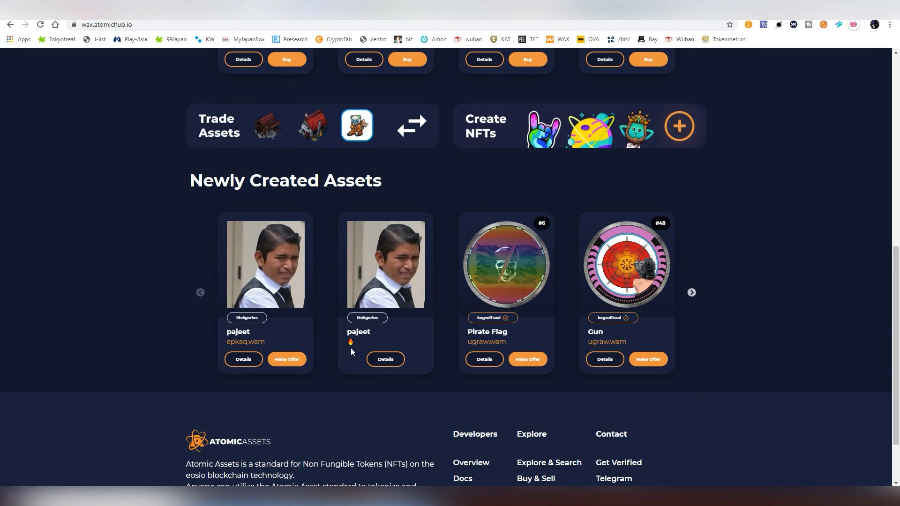
pyautogui.moveTo(352, 347)
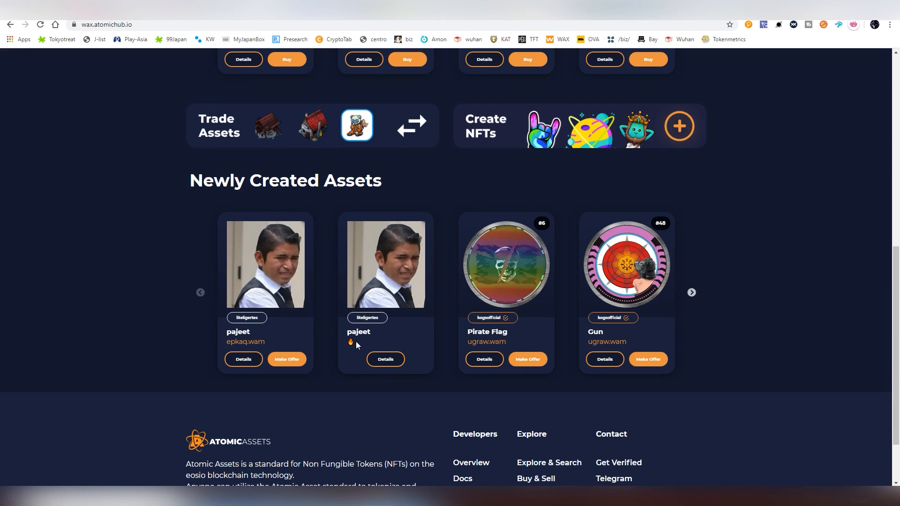
pyautogui.scroll(3)
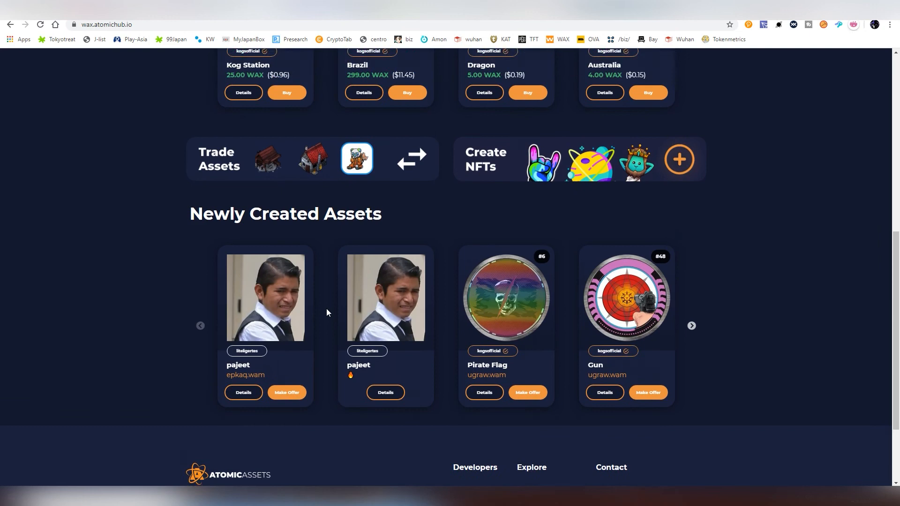
pyautogui.scroll(3)
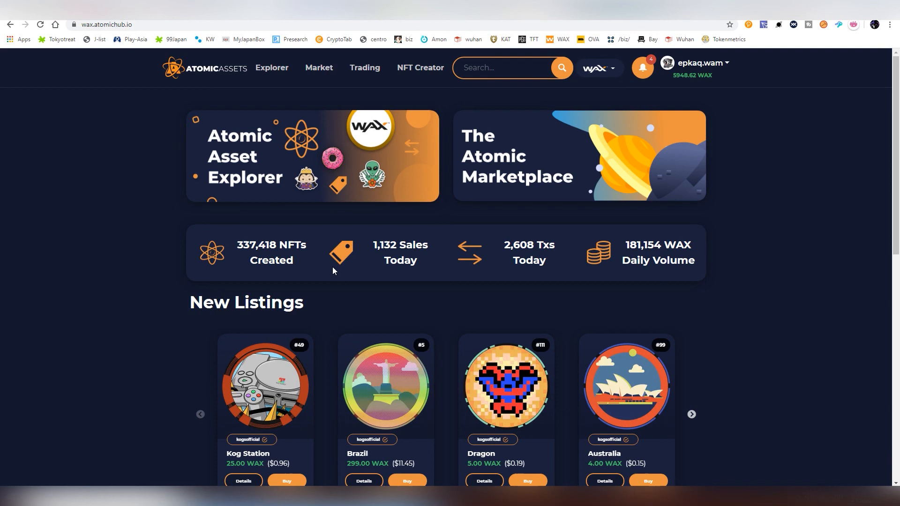
pyautogui.scroll(-3)
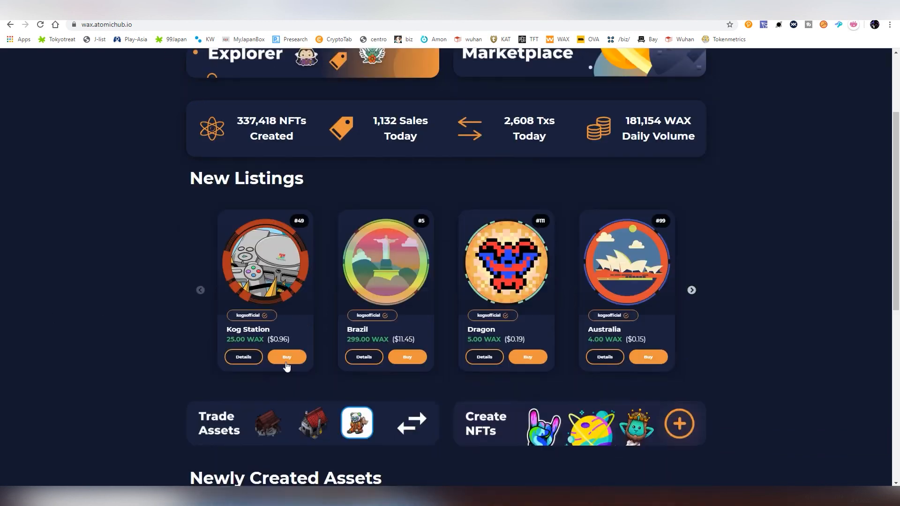
pyautogui.scroll(-3)
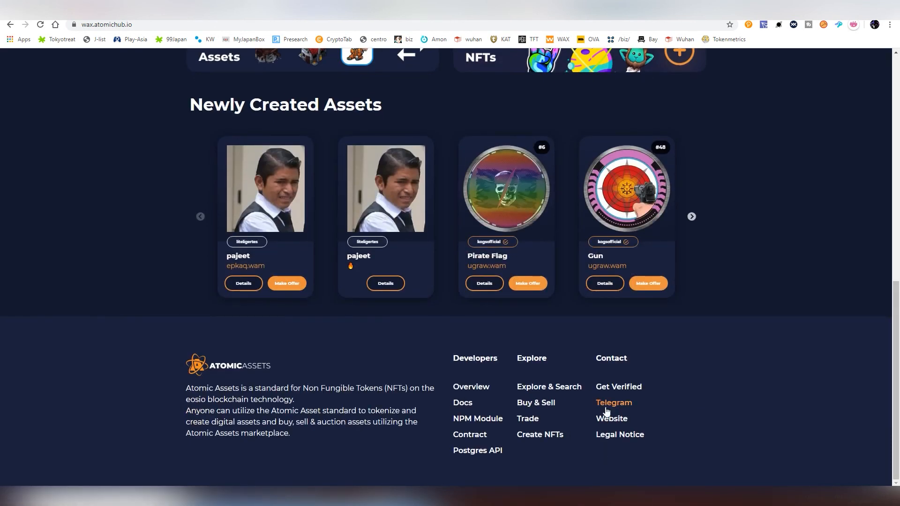
pyautogui.moveTo(611, 417)
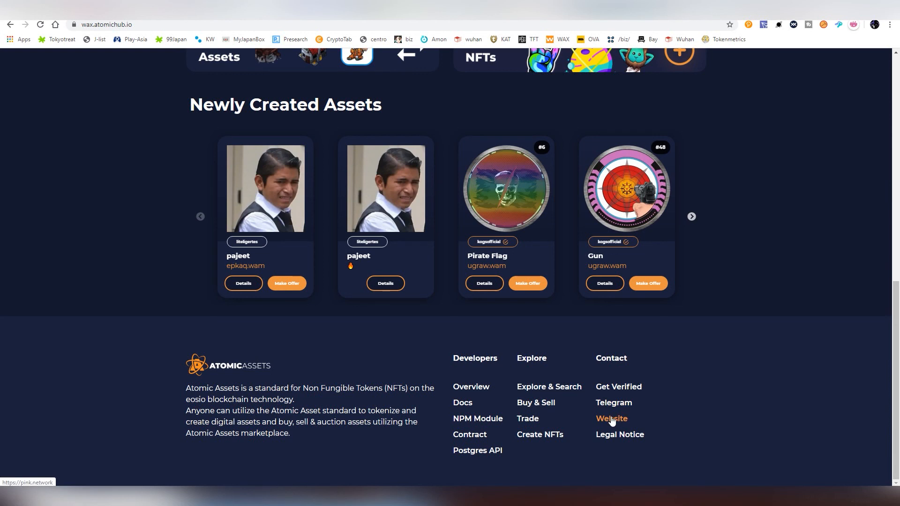
pyautogui.moveTo(618, 386)
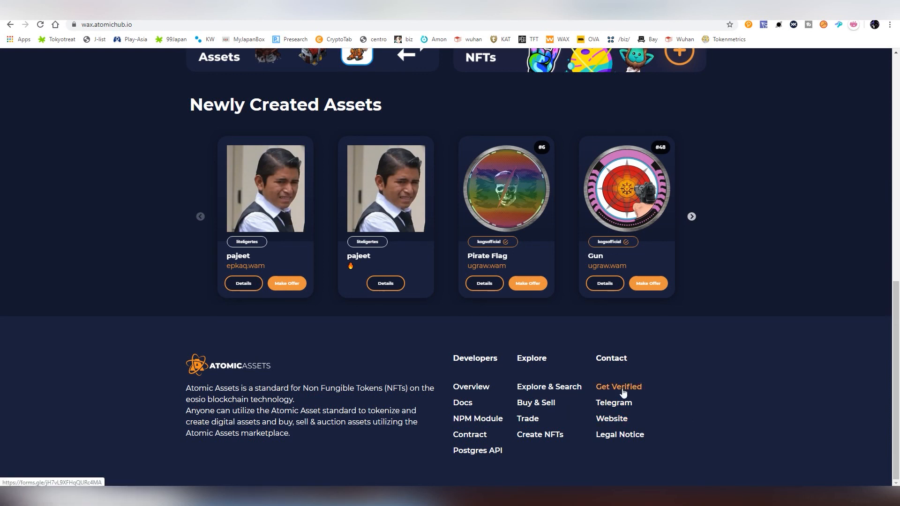
pyautogui.click(618, 386)
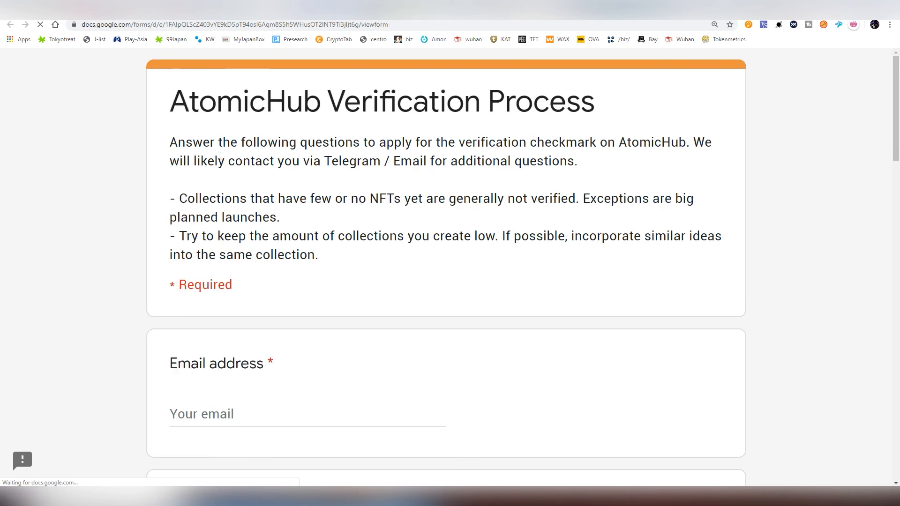
pyautogui.scroll(-3)
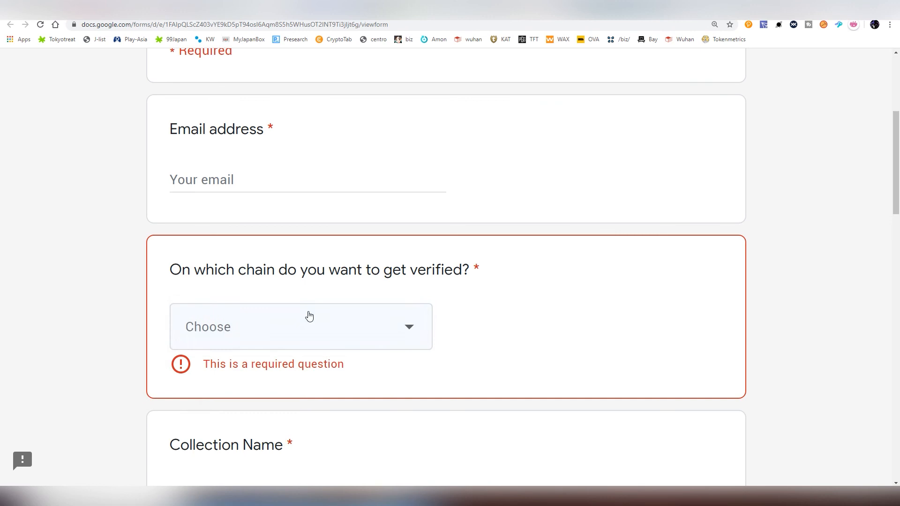
pyautogui.scroll(-3)
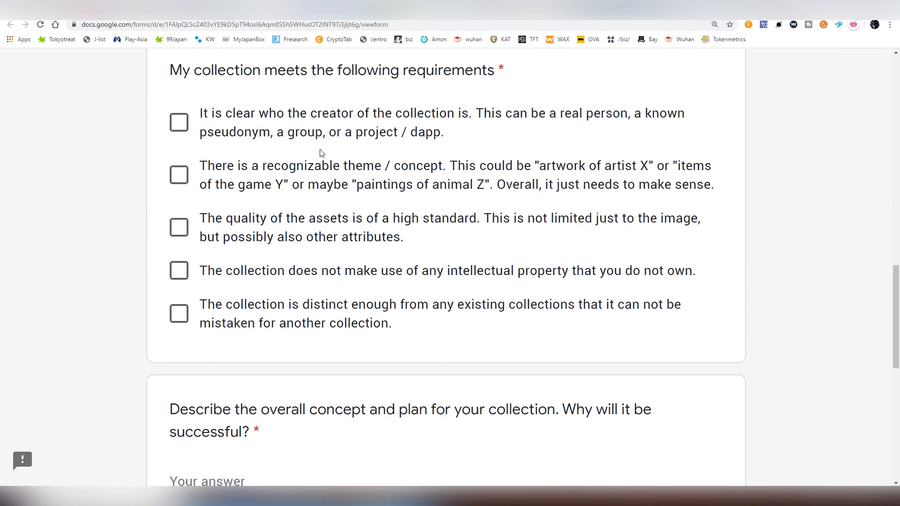
pyautogui.scroll(-3)
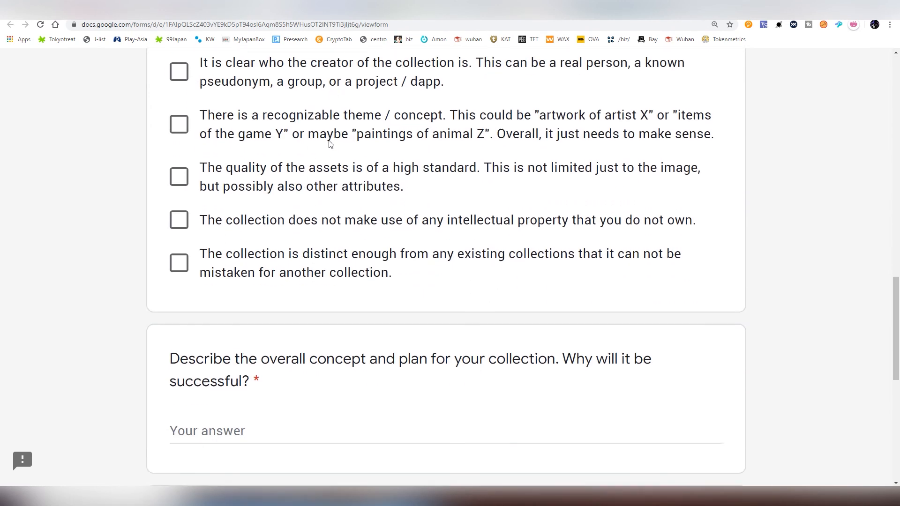
pyautogui.scroll(-3)
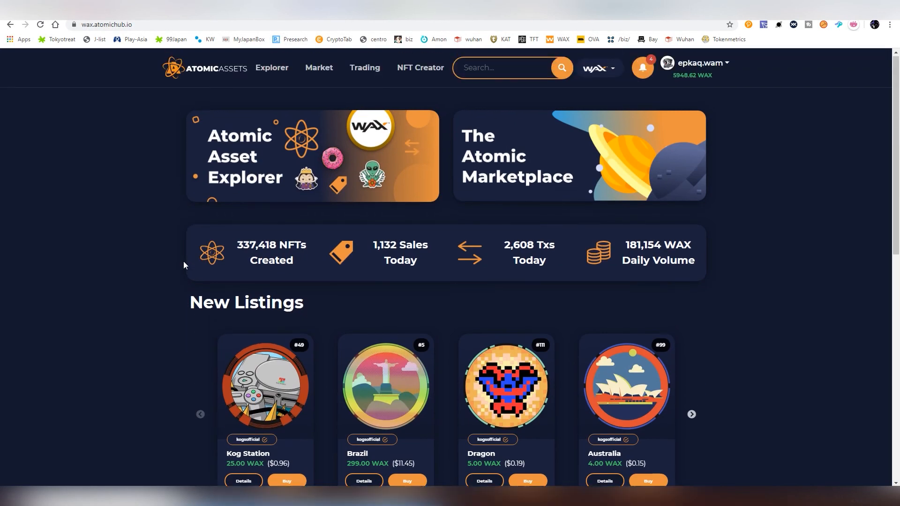
pyautogui.moveTo(250, 319)
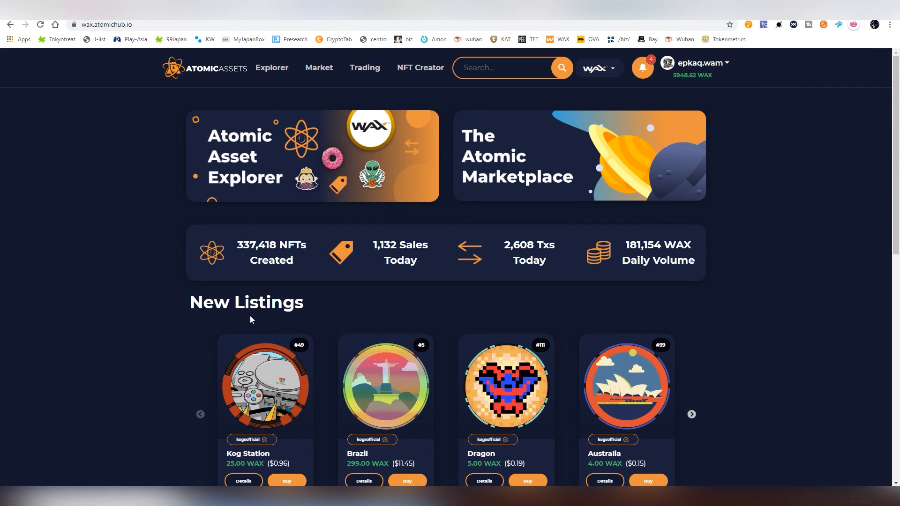
# Click the kogsofficial badge on the Pirate Flag asset in Newly Created Assets.
pyautogui.scroll(-3)
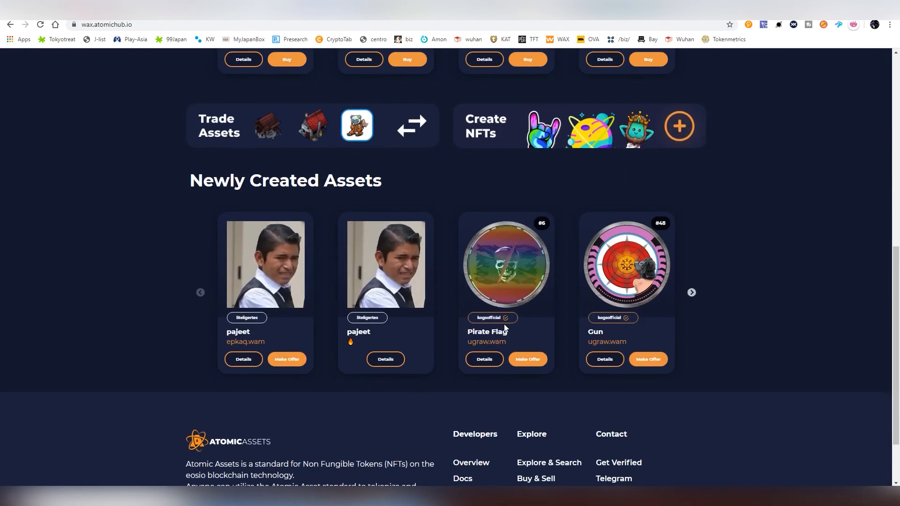
pyautogui.click(488, 317)
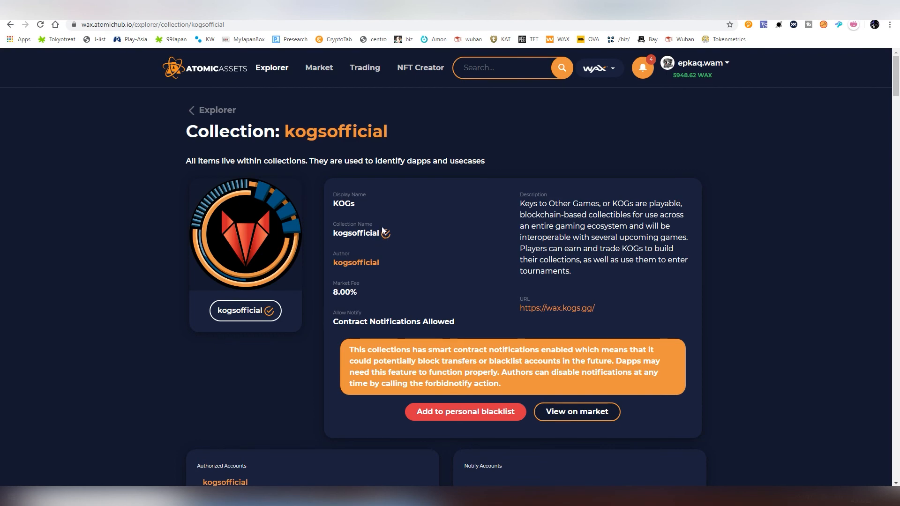
pyautogui.moveTo(389, 237)
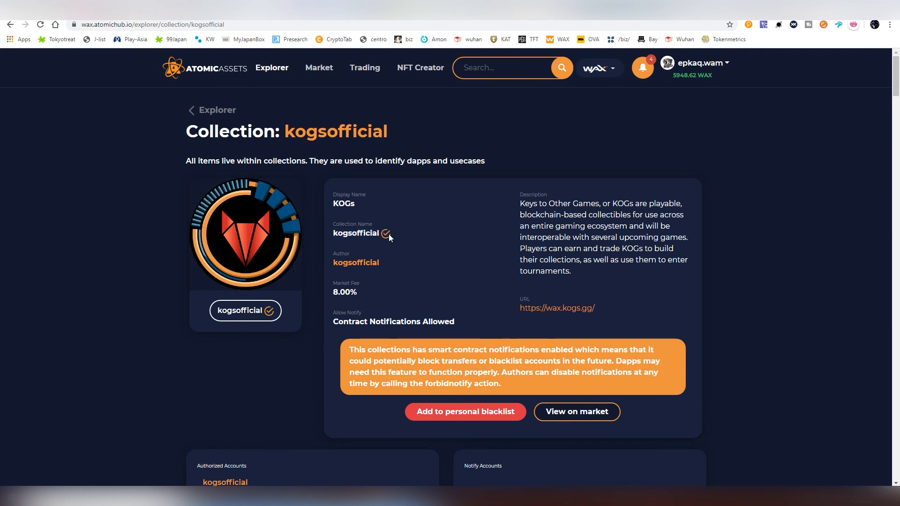